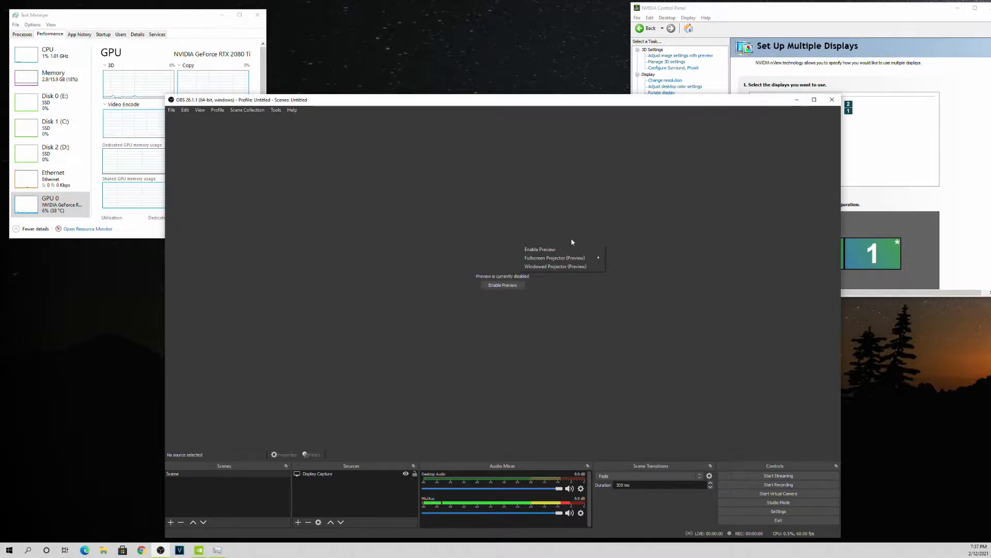
mouse_move(578, 70)
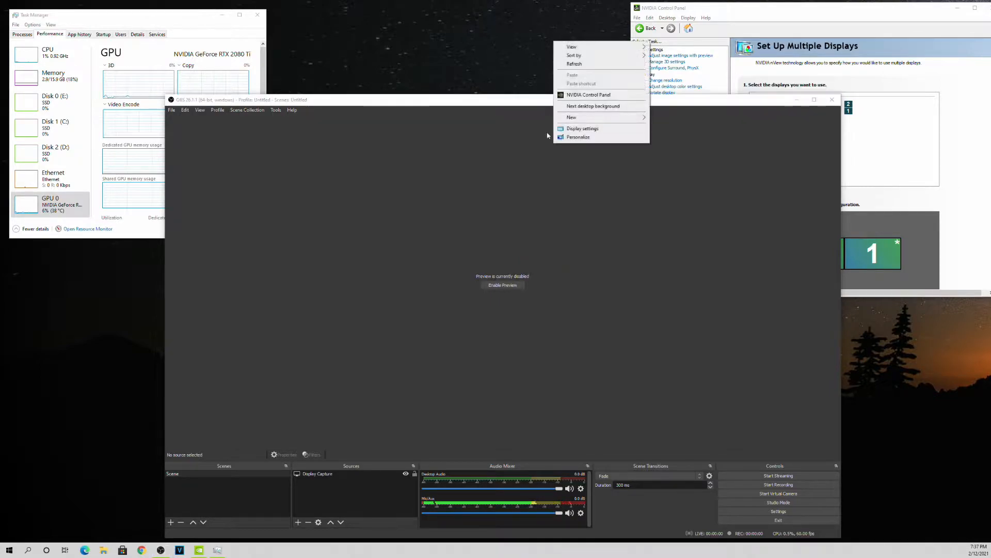
Drag the OBS window rightward to uncover Task Manager's GPU graphs.
click(318, 114)
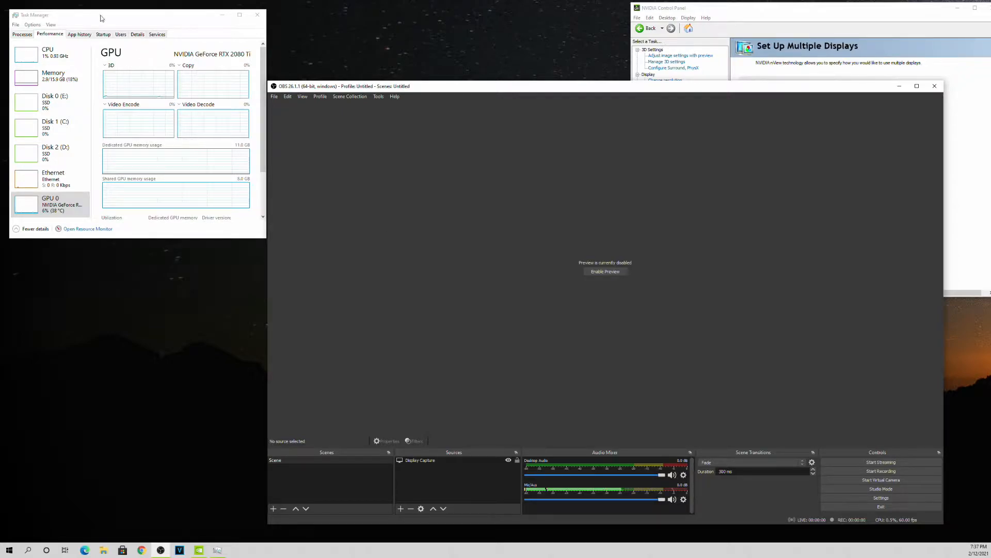
Bring NVIDIA Control Panel forward to view its two-display Set Up Multiple Displays page.
click(670, 118)
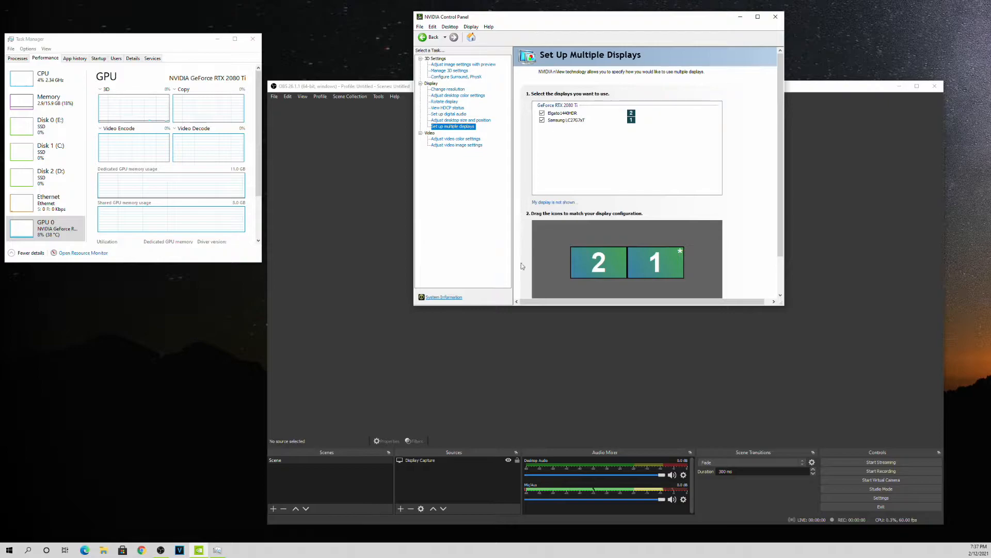
mouse_move(595, 149)
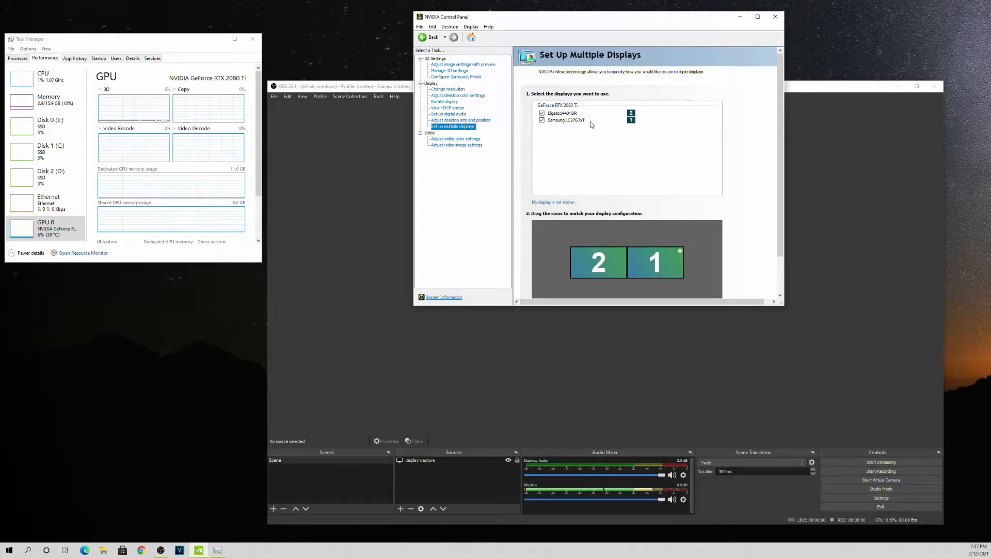
mouse_move(516, 151)
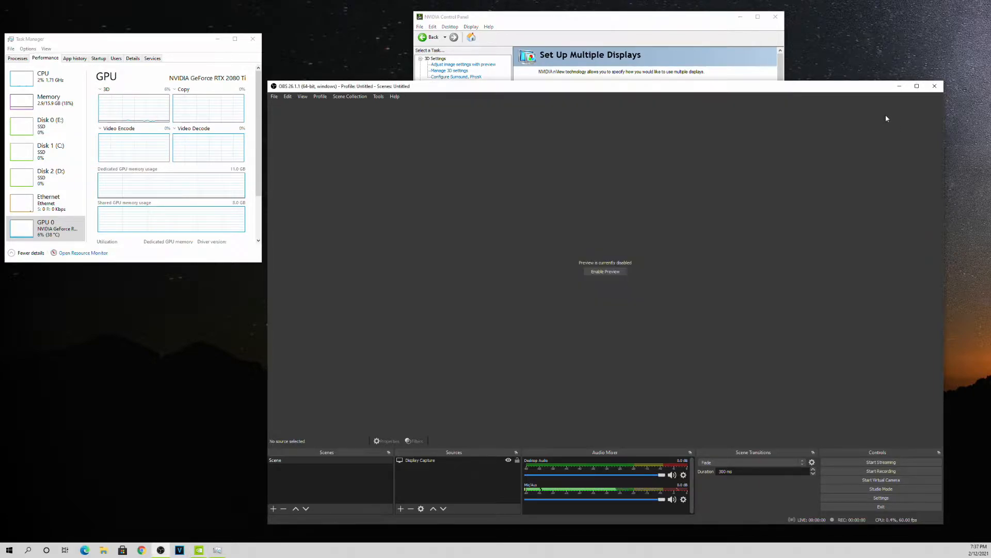
mouse_move(783, 316)
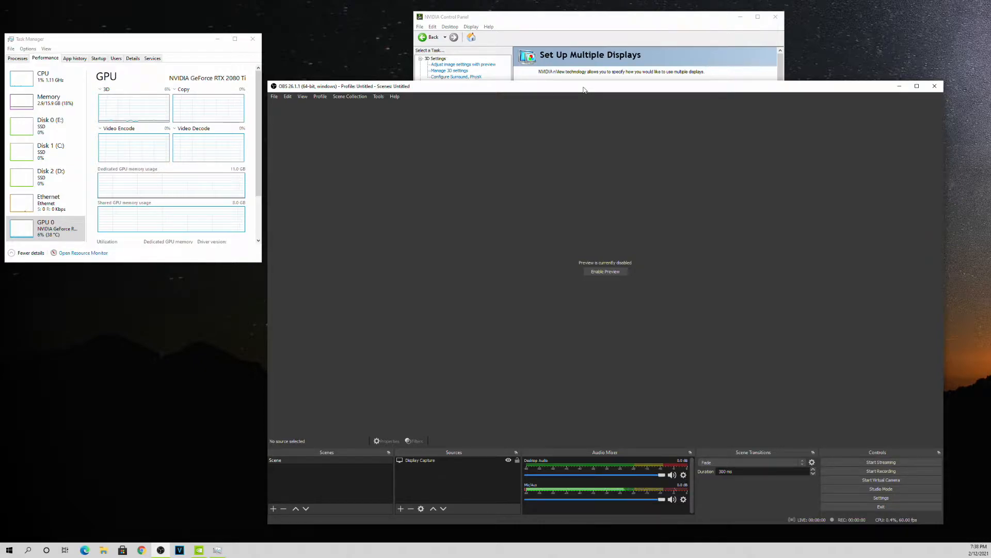
mouse_move(395, 416)
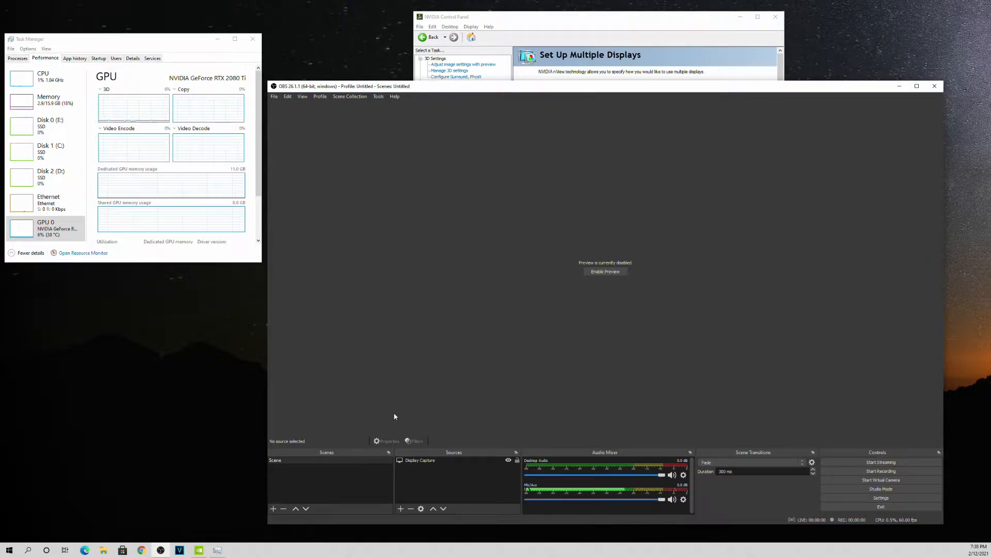
mouse_move(978, 148)
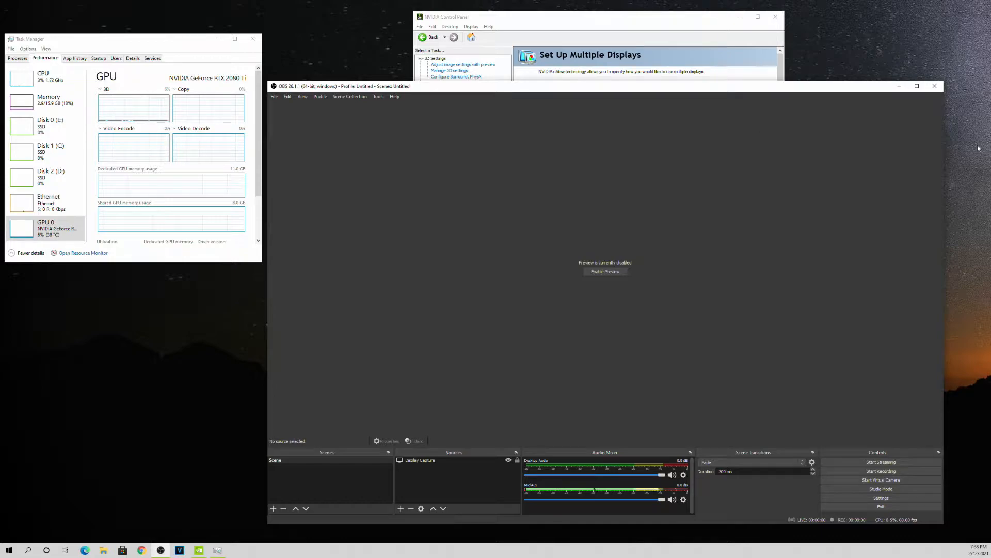
mouse_move(935, 86)
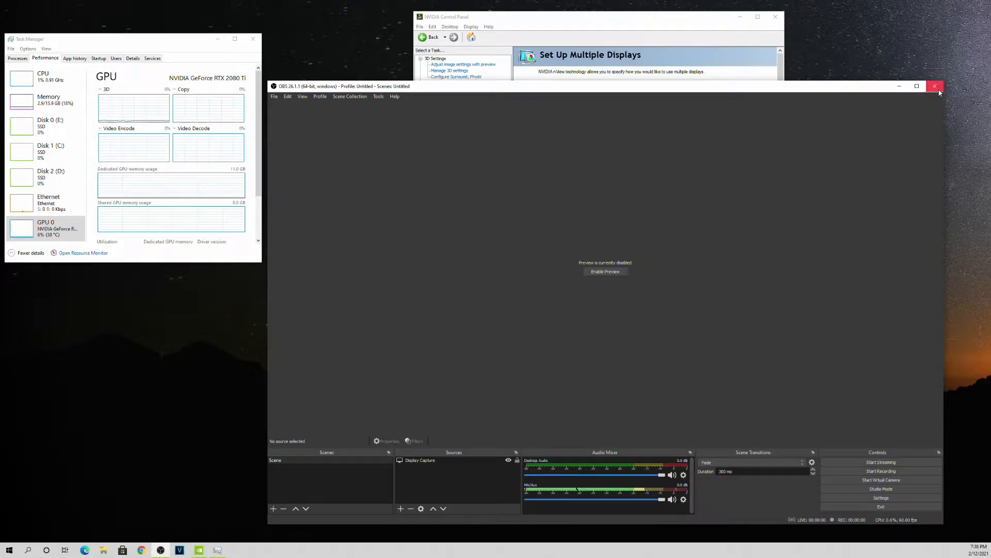
Close OBS Studio and enlarge Task Manager's Performance GPU page.
click(935, 86)
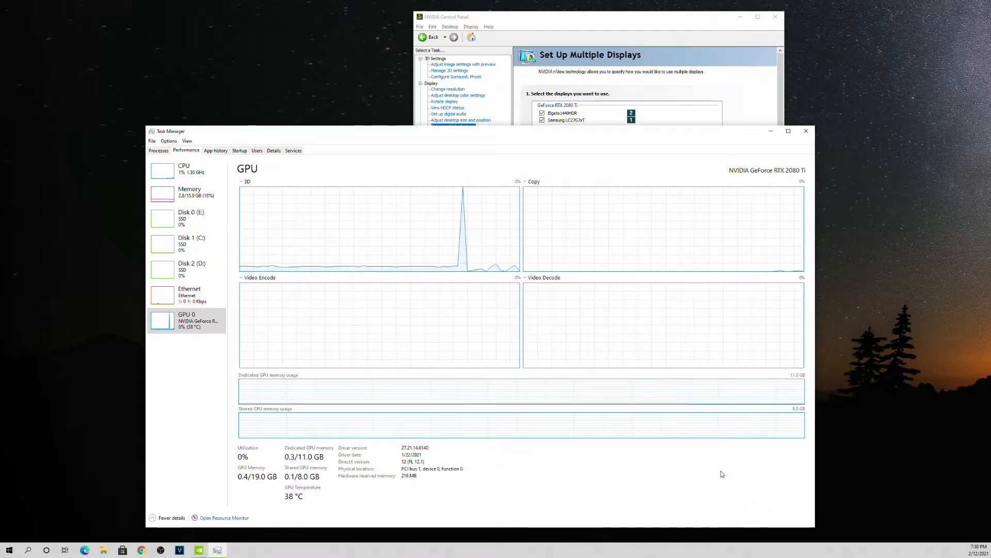
click(452, 126)
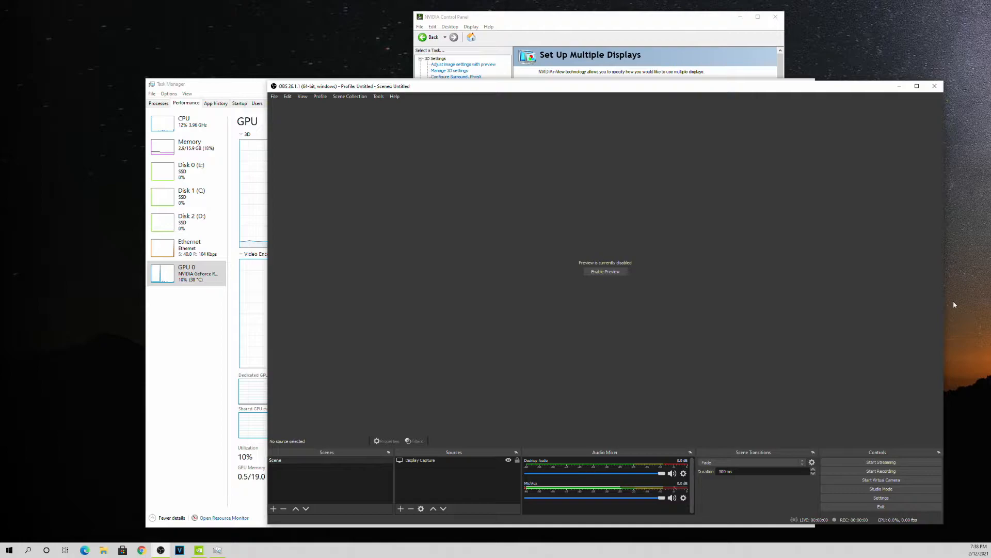
mouse_move(826, 285)
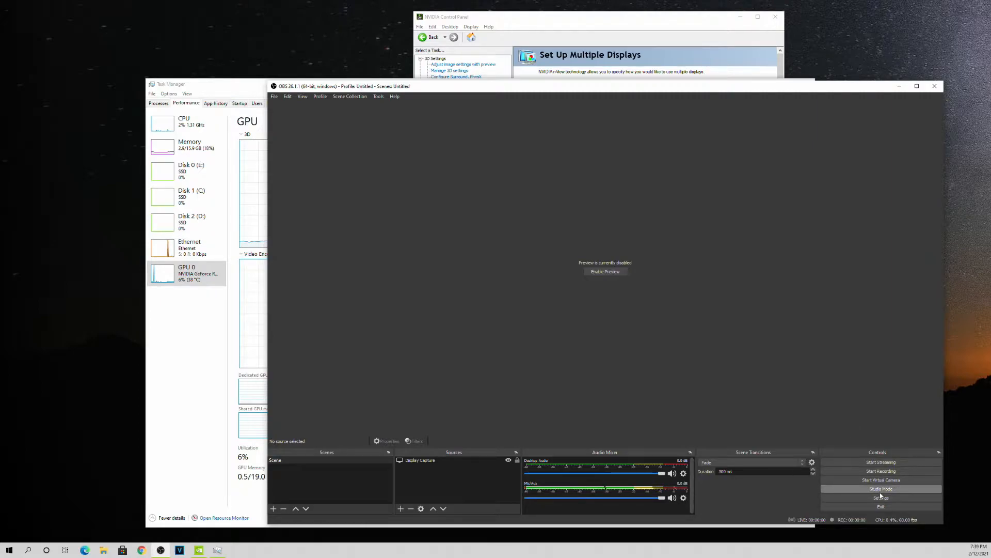
click(881, 496)
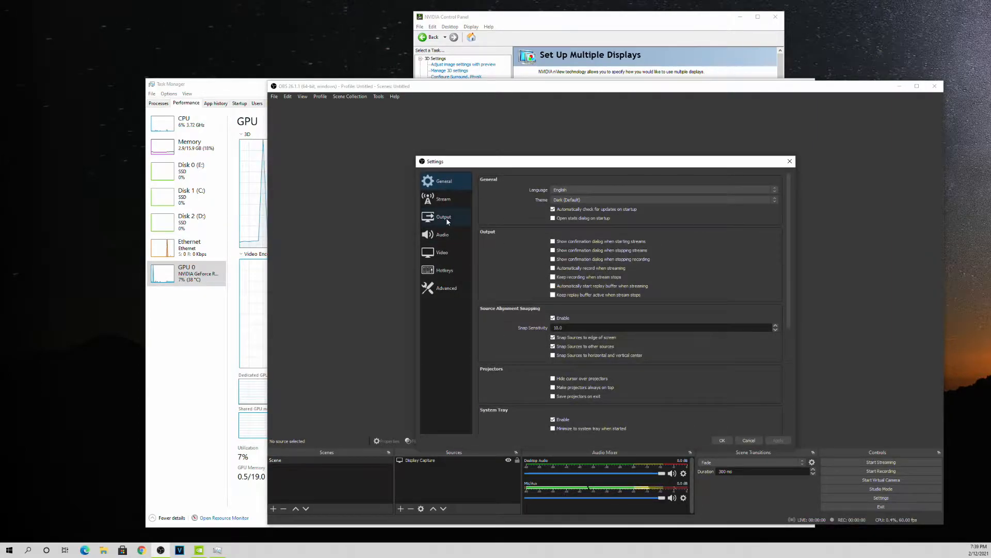
click(444, 217)
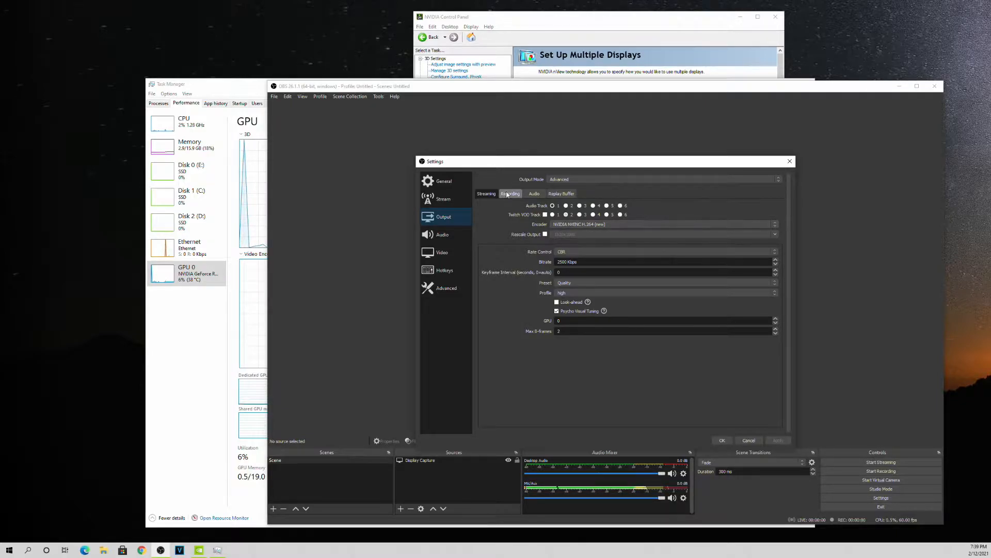
click(510, 194)
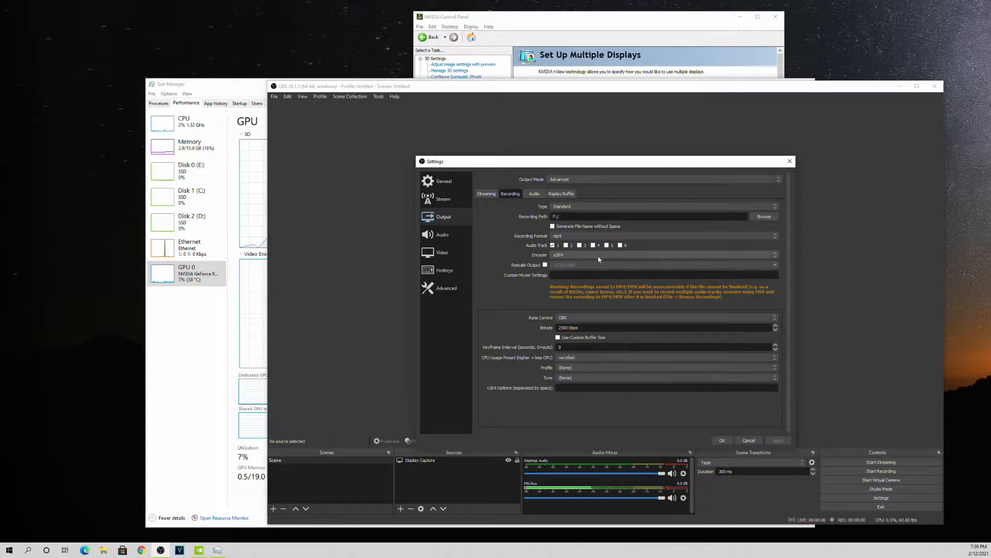
click(664, 254)
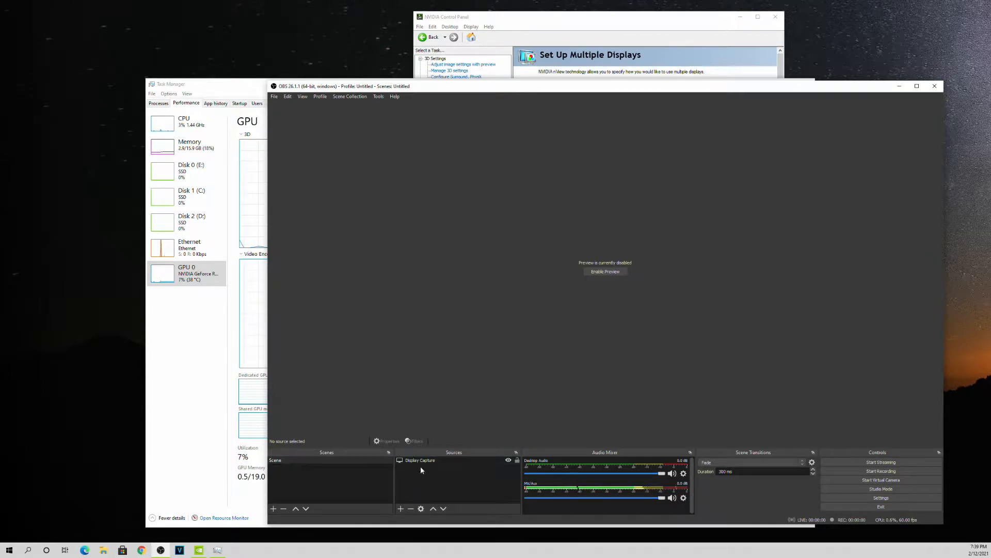
Remove the old Display Capture and add a new one of Display 1 at 2560x1440.
right_click(420, 459)
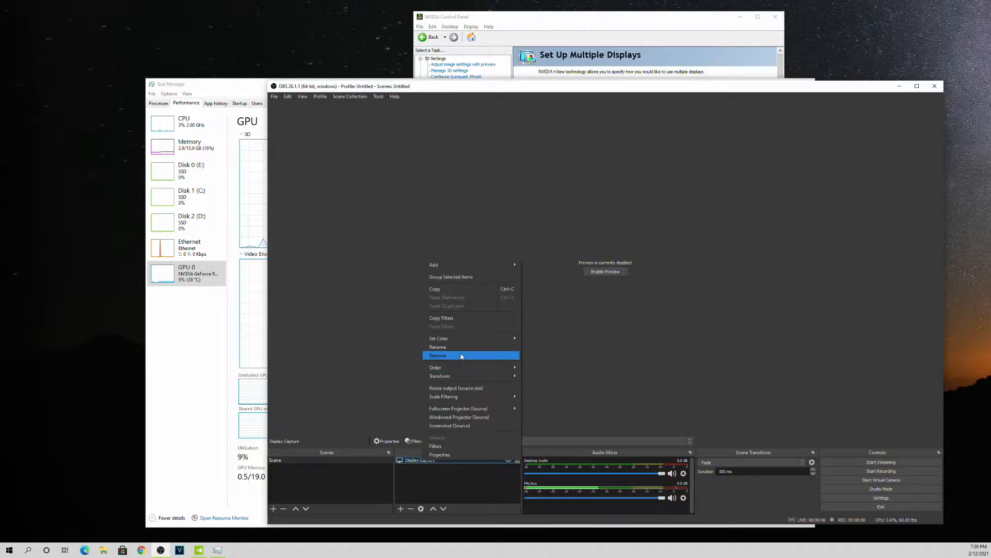
click(437, 354)
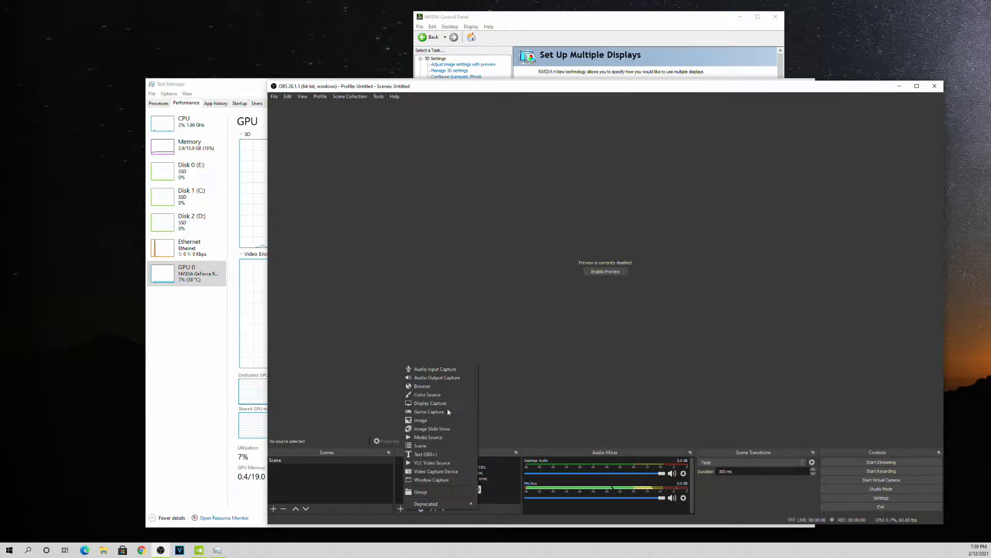
click(429, 403)
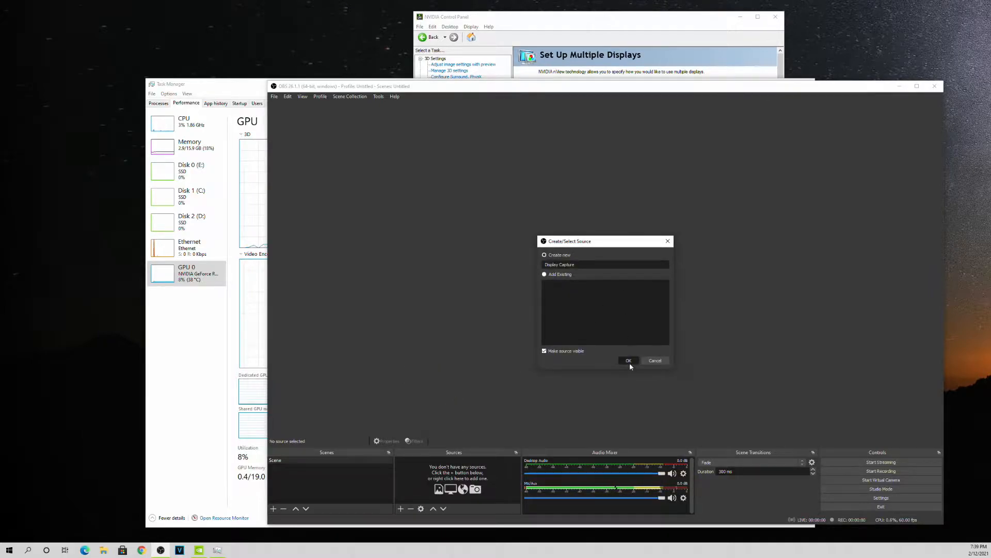
click(628, 360)
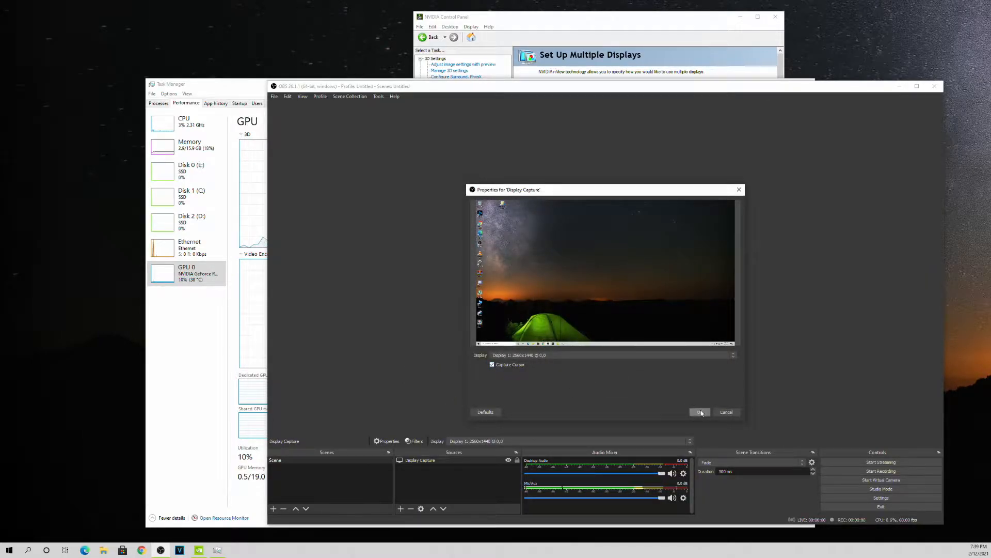
click(699, 412)
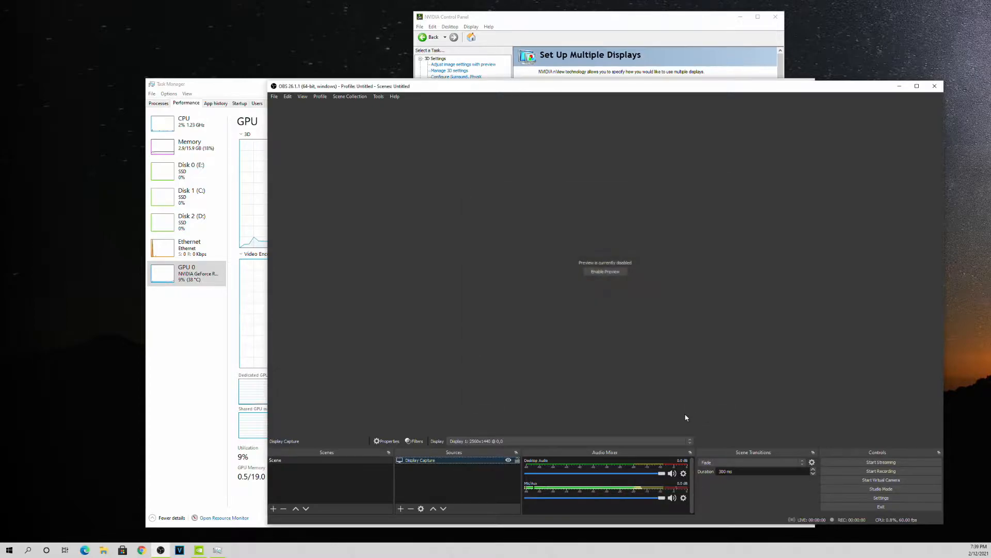
mouse_move(547, 388)
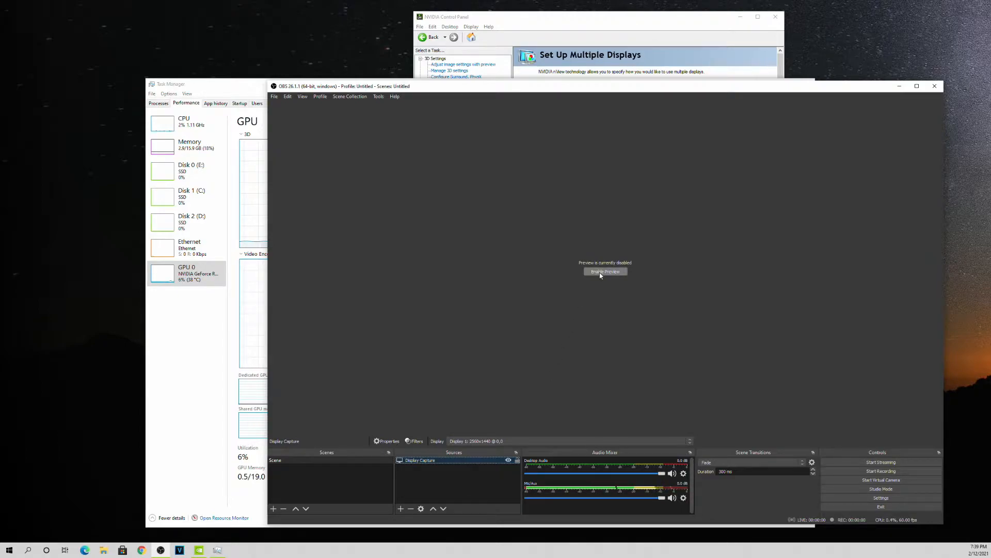
click(604, 271)
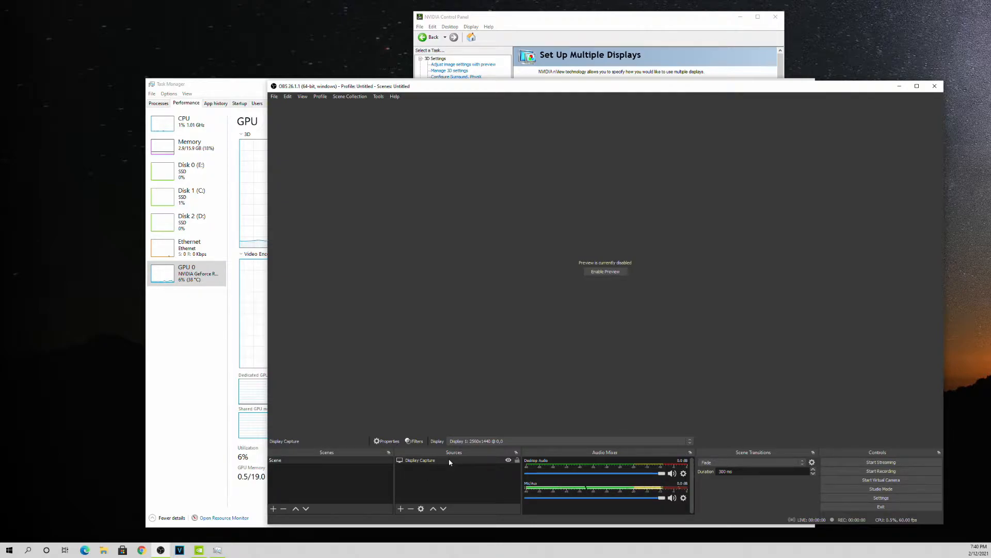
right_click(419, 459)
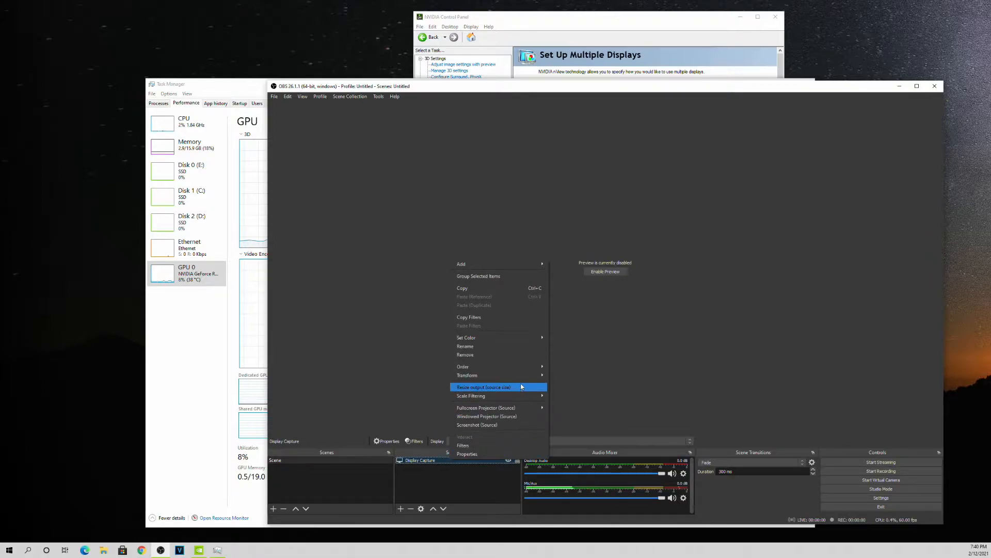
mouse_move(486, 407)
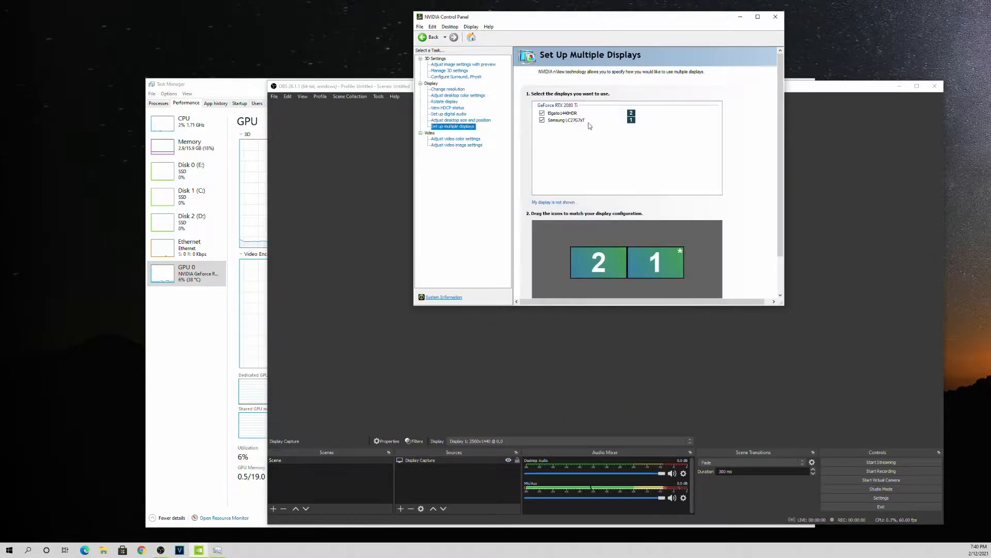
mouse_move(533, 121)
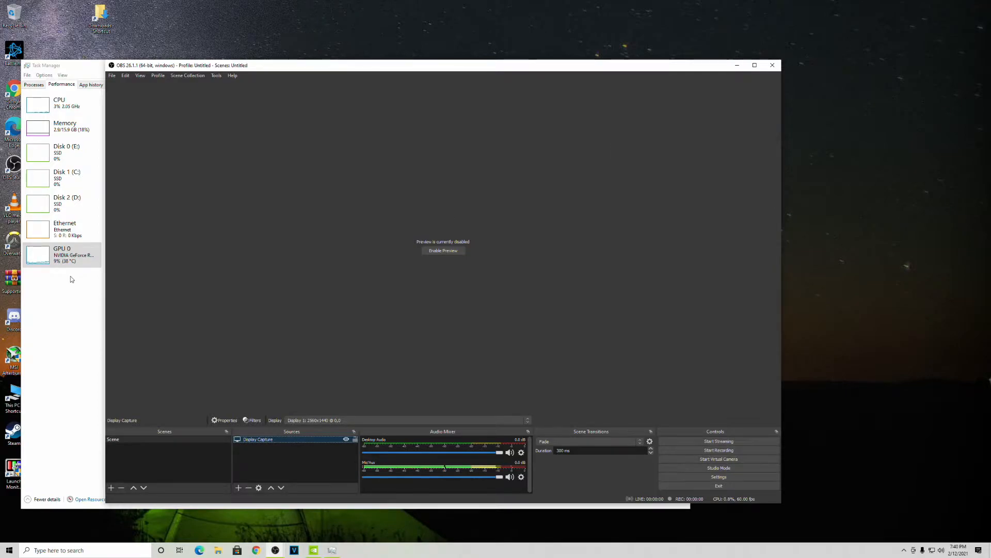
mouse_move(285, 440)
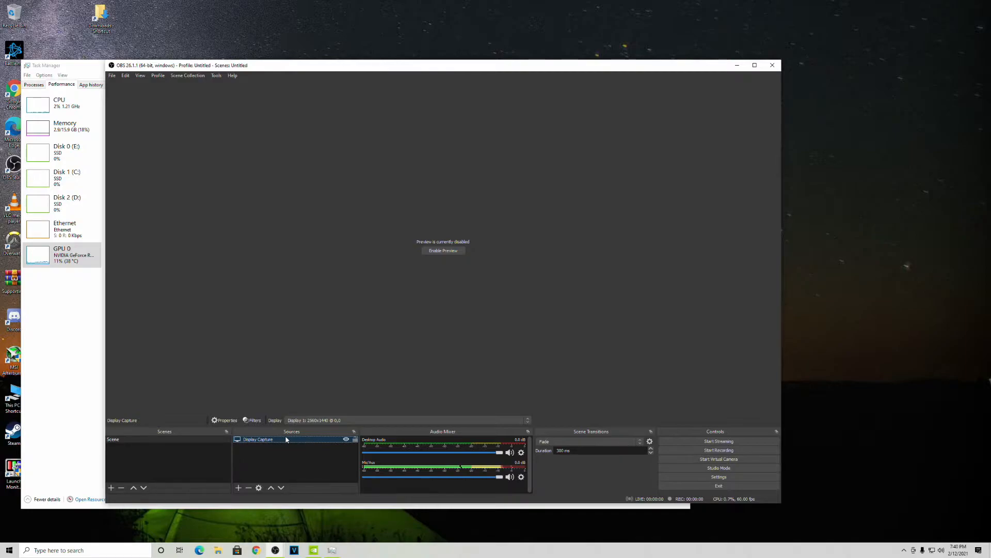
mouse_move(140, 495)
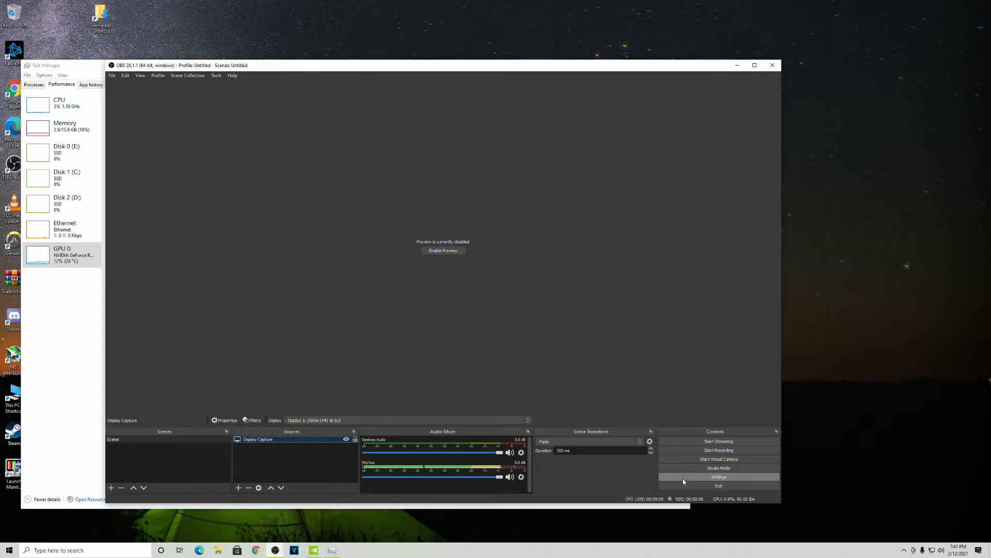
Change the Output > Recording encoder from NVIDIA NVENC H.264 to x264 and apply.
click(718, 477)
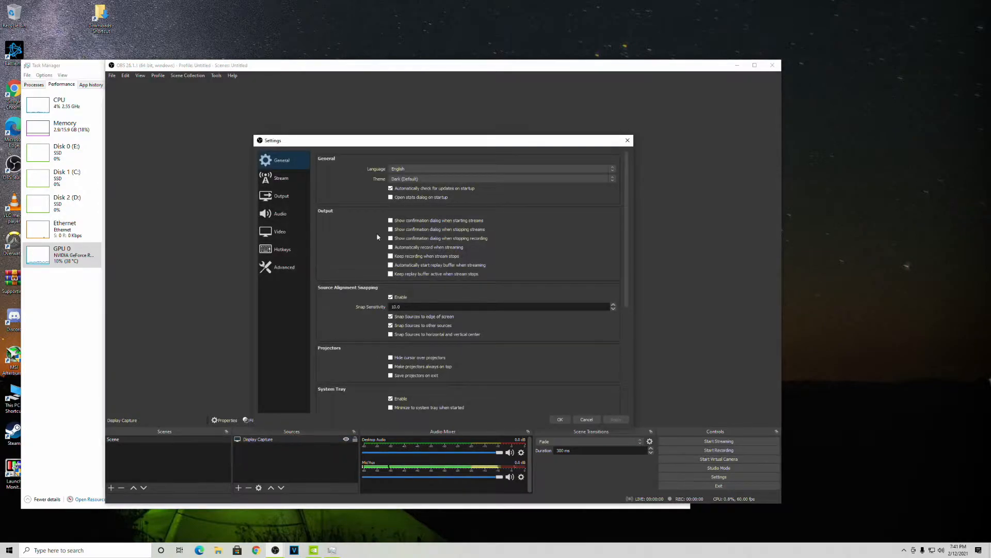
mouse_move(280, 232)
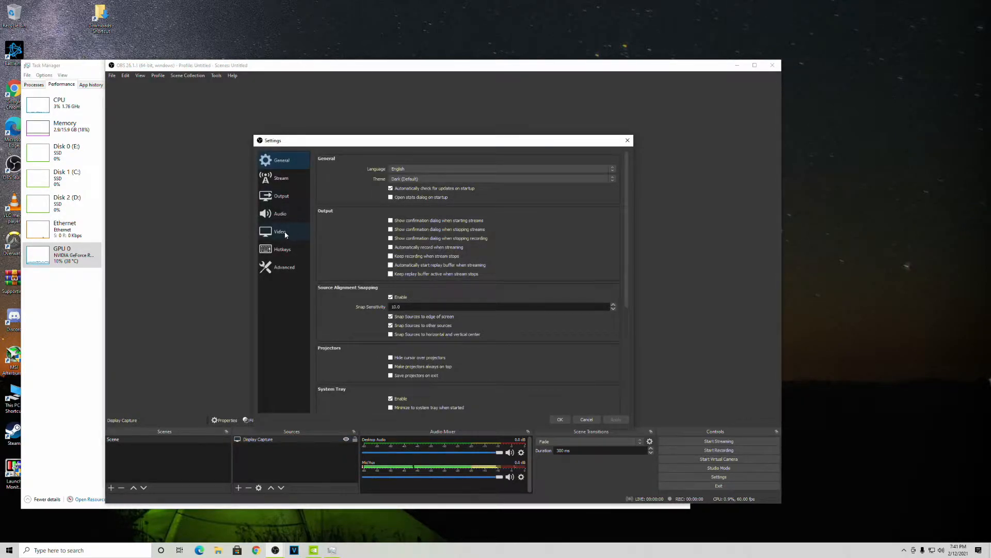
click(280, 230)
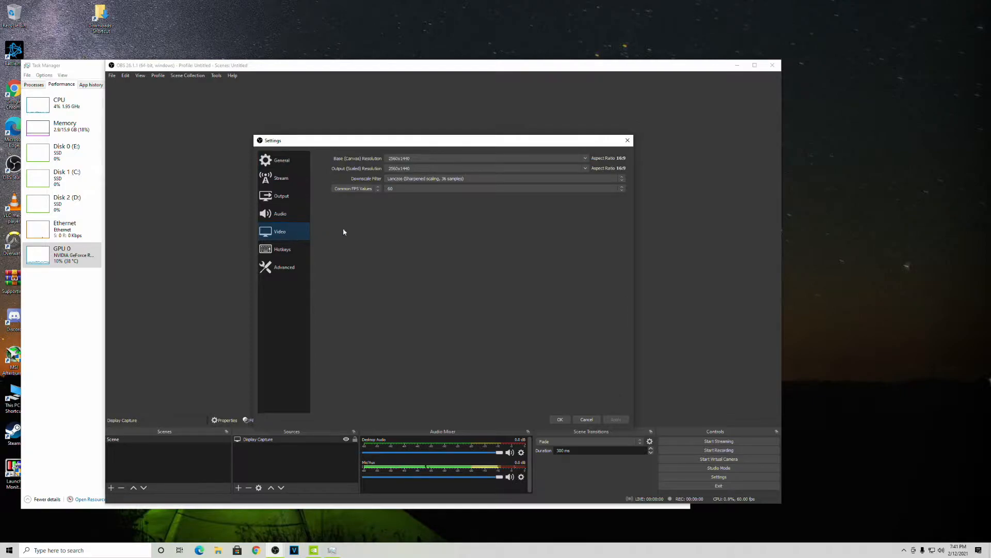
mouse_move(317, 226)
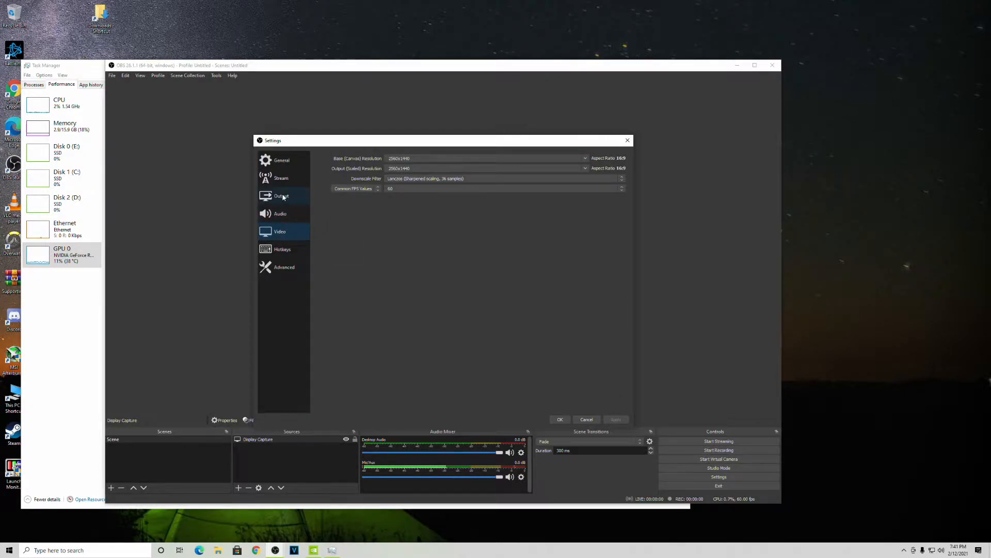
click(281, 195)
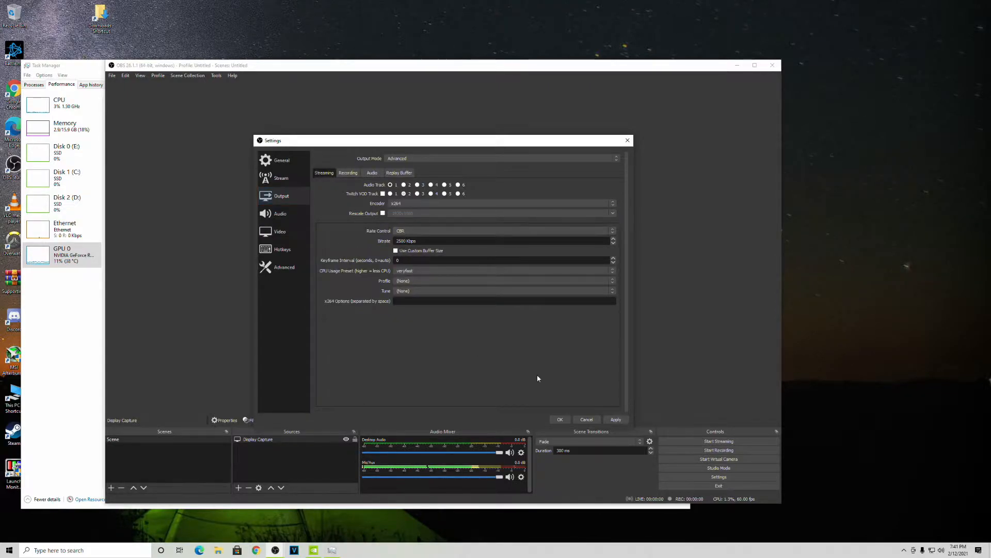
click(348, 173)
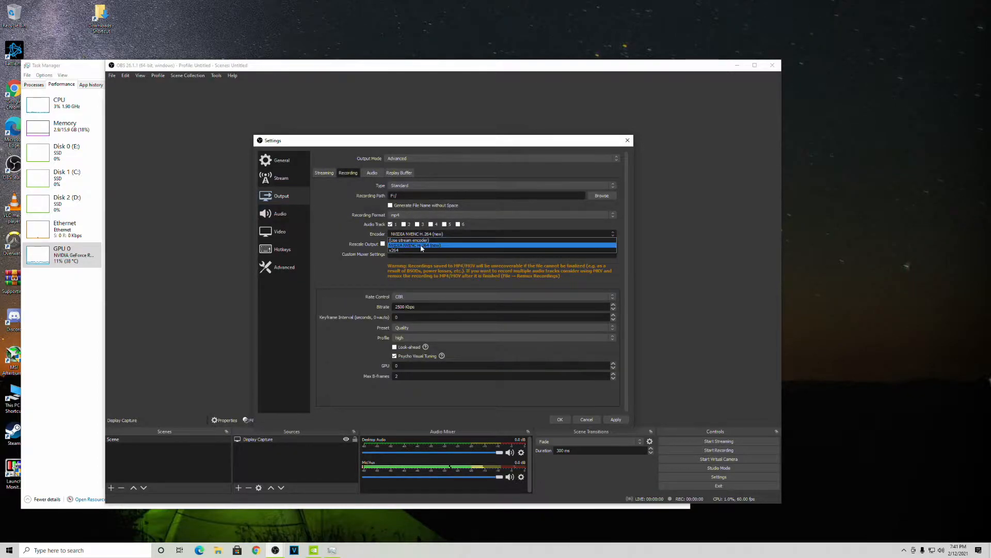
click(394, 250)
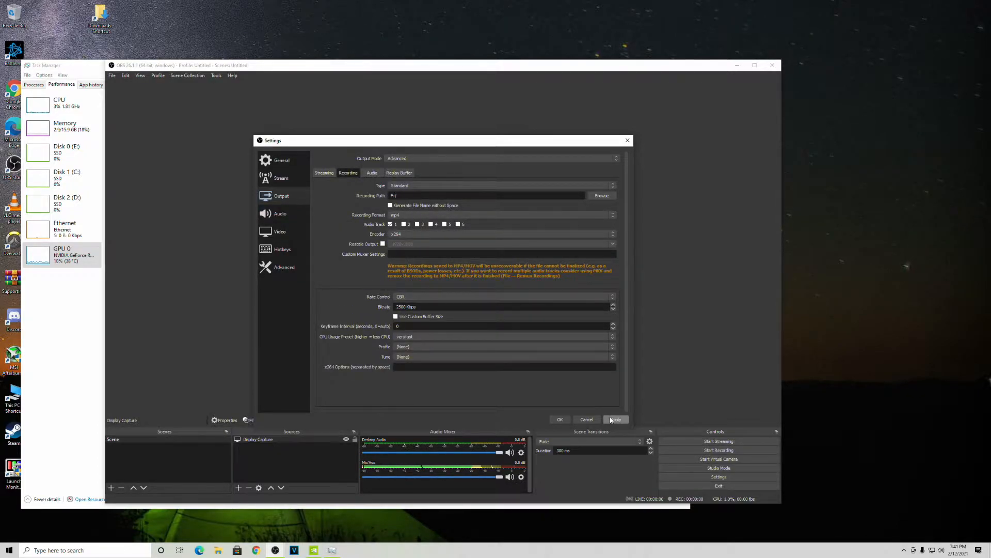
click(558, 419)
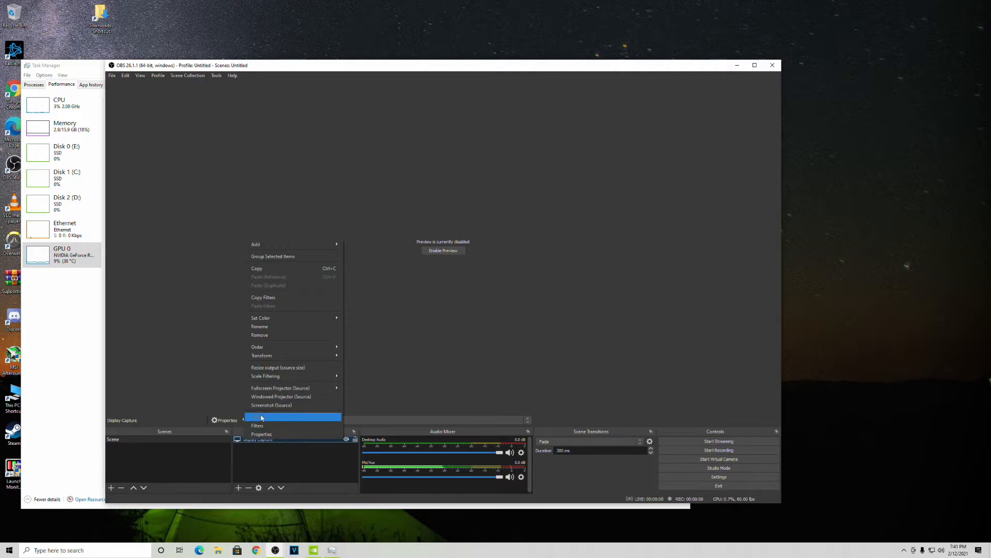
Delete the Display Capture source, then reopen Settings at Output and close it.
click(260, 335)
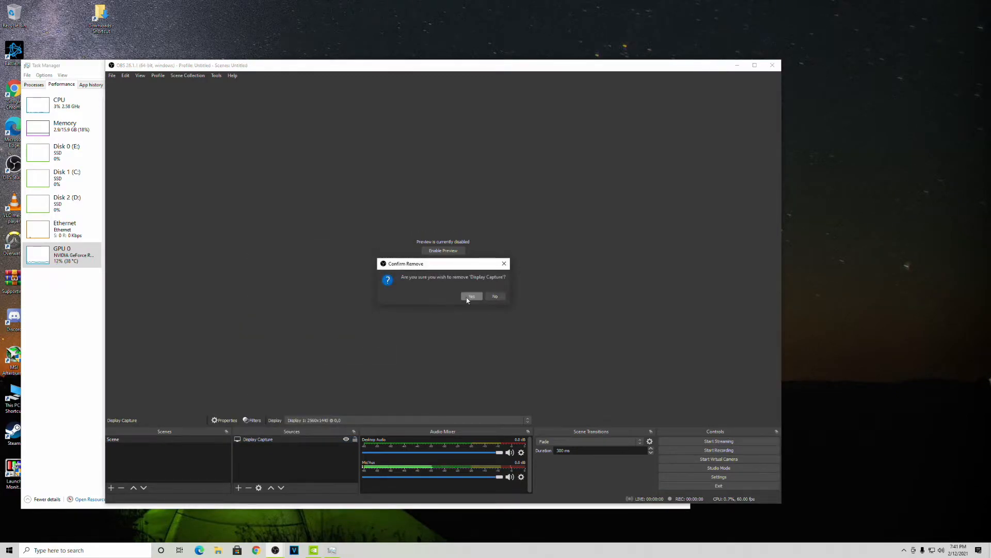
click(471, 296)
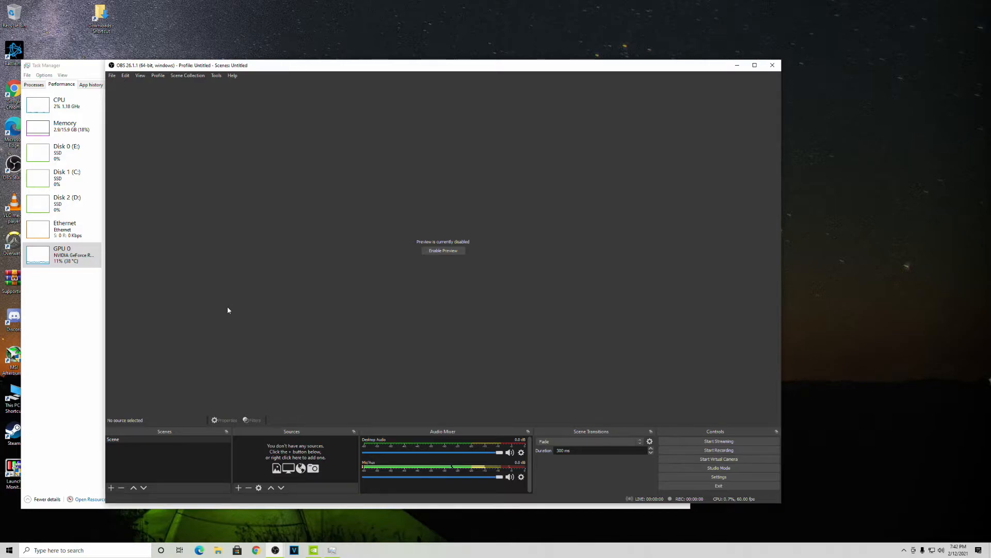
mouse_move(771, 486)
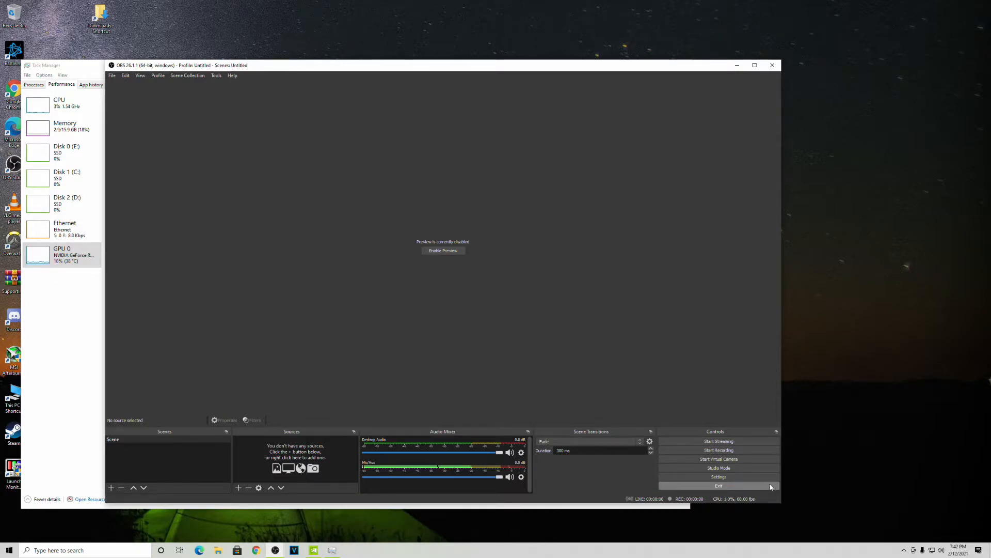
click(718, 476)
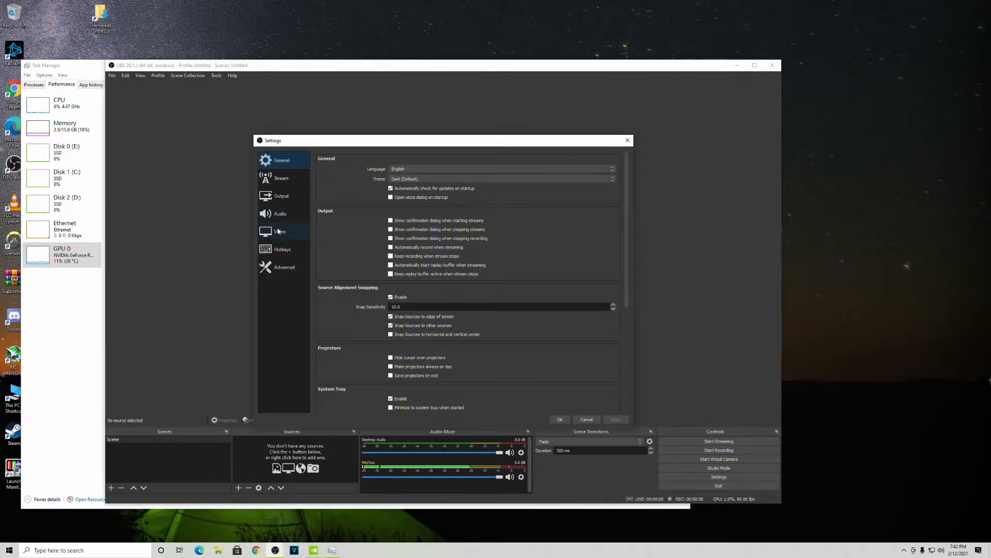
click(281, 195)
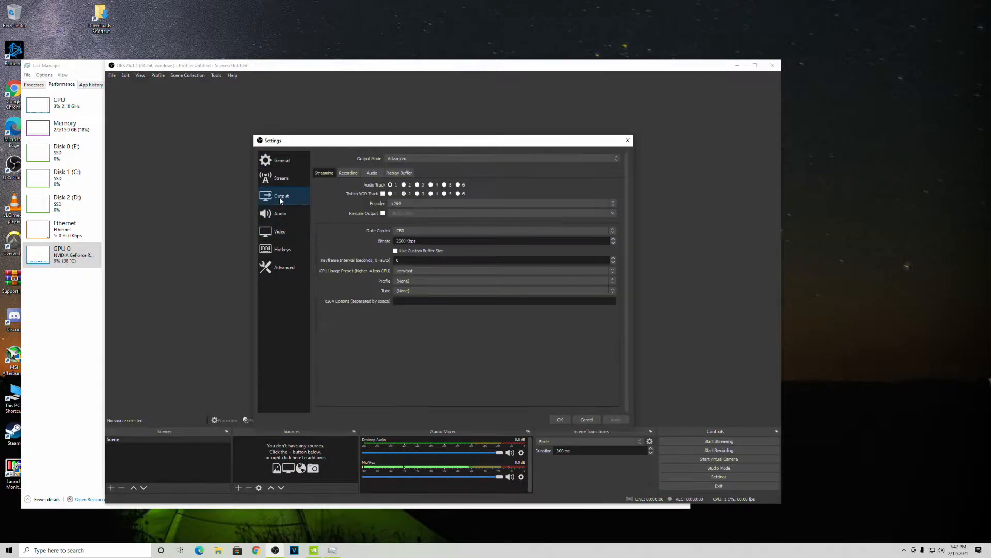
click(347, 173)
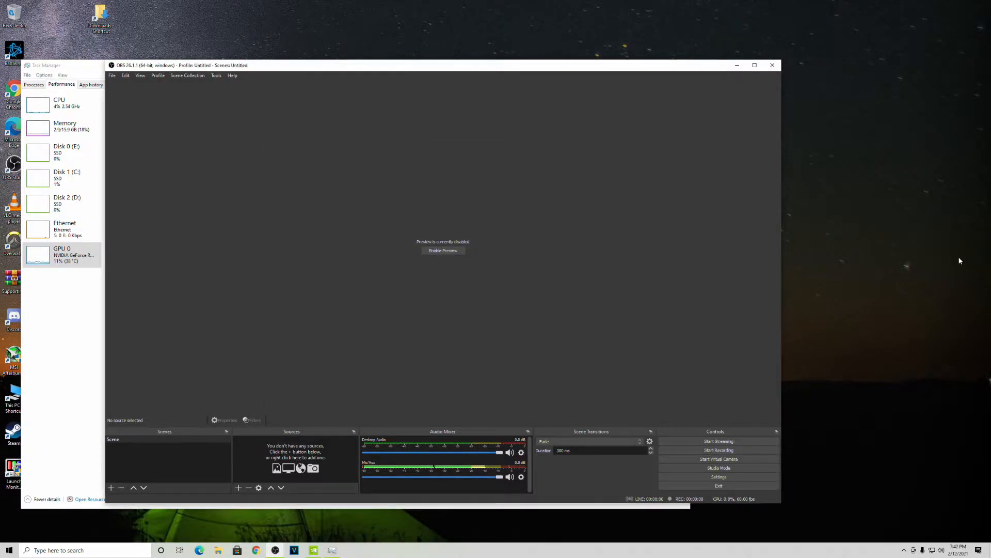
mouse_move(63, 259)
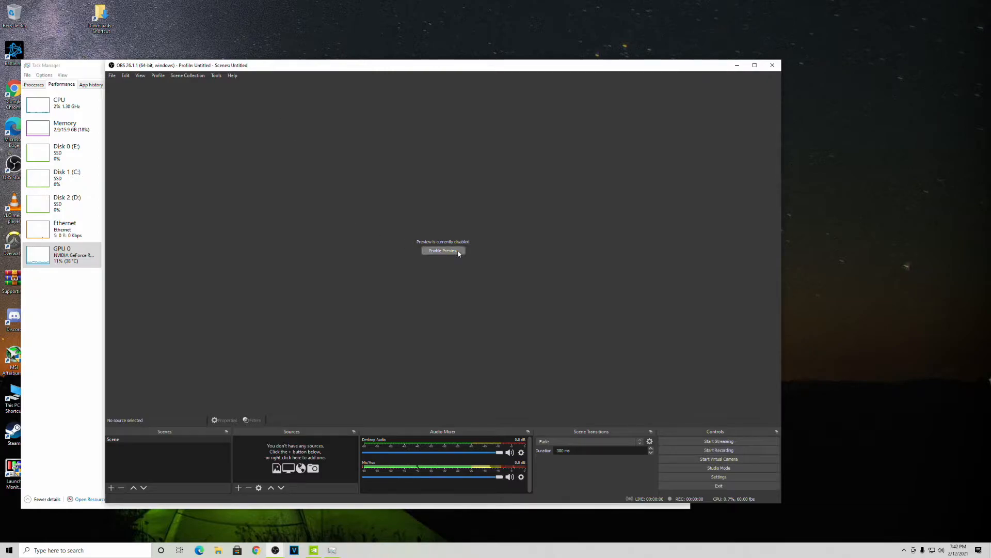
Enable the preview again, revealing an empty black canvas.
click(443, 250)
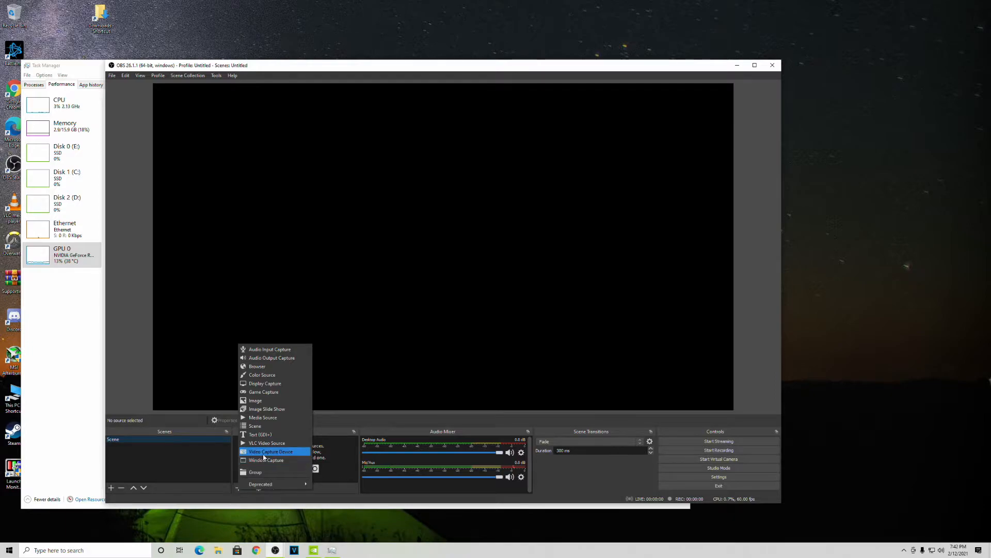
Add Display Capture 2 capturing Display 1 at 2560x1440 with default name and properties.
click(270, 451)
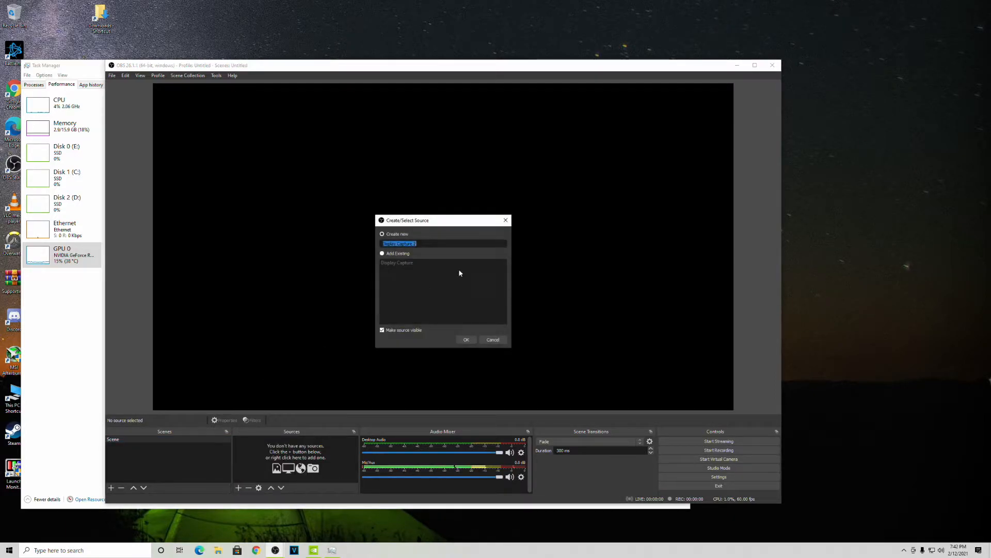
click(466, 339)
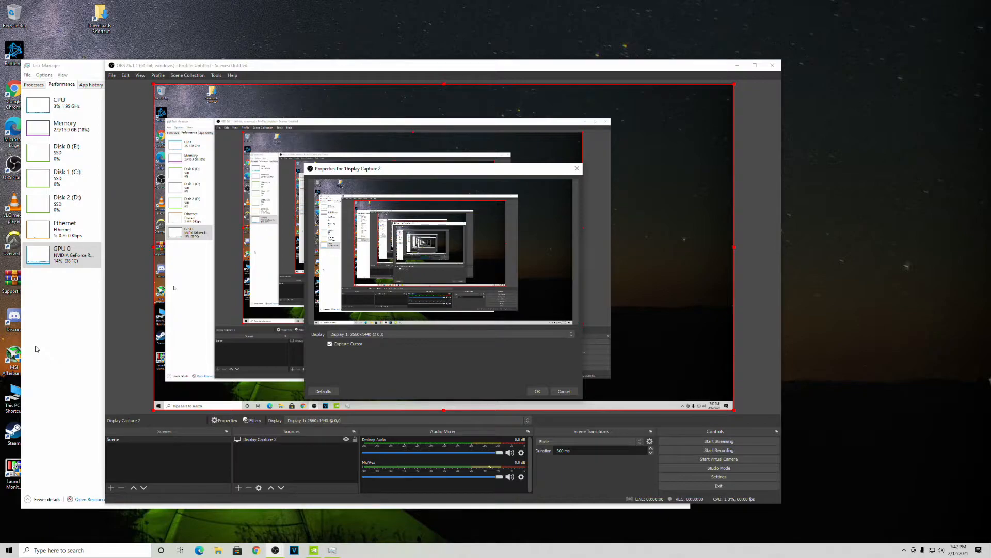
mouse_move(86, 349)
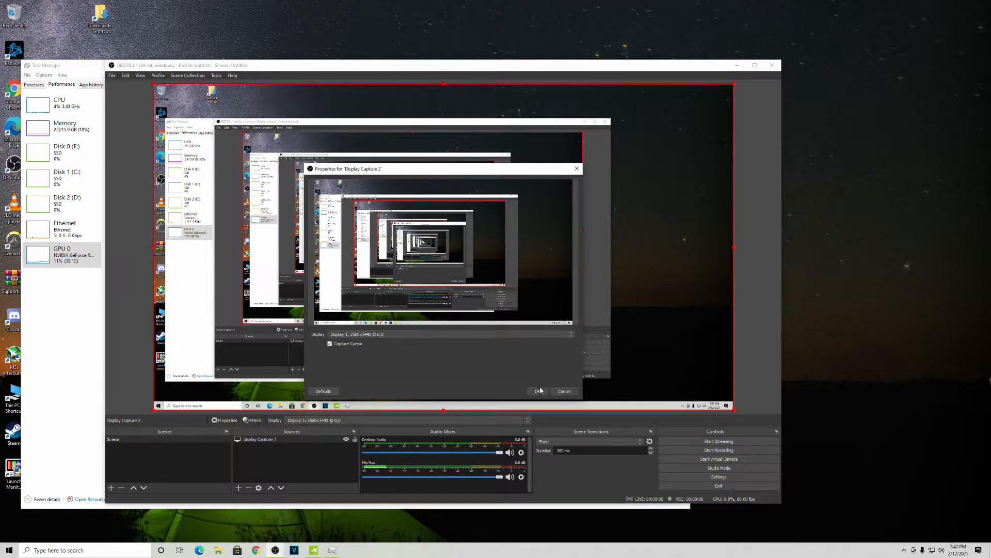
click(537, 390)
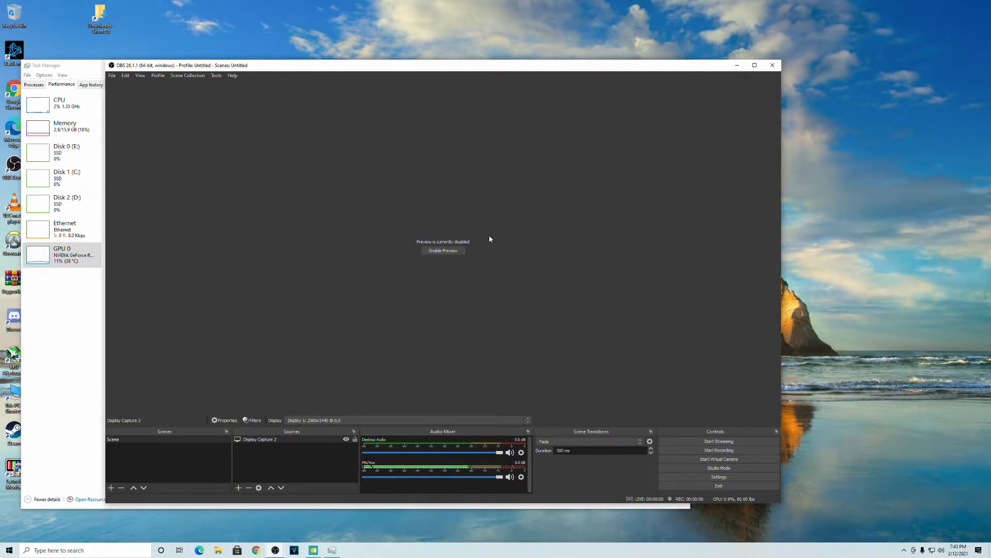
mouse_move(105, 341)
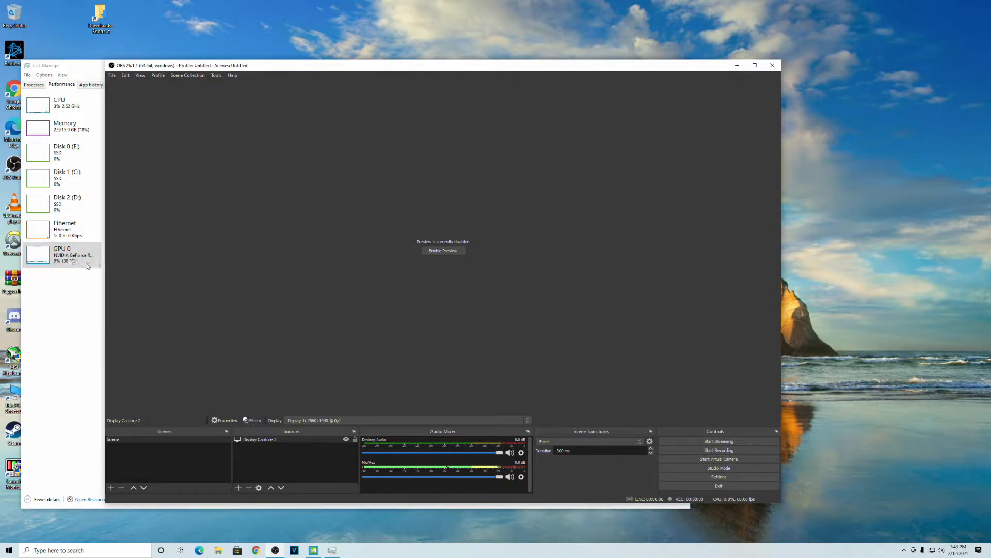
mouse_move(101, 267)
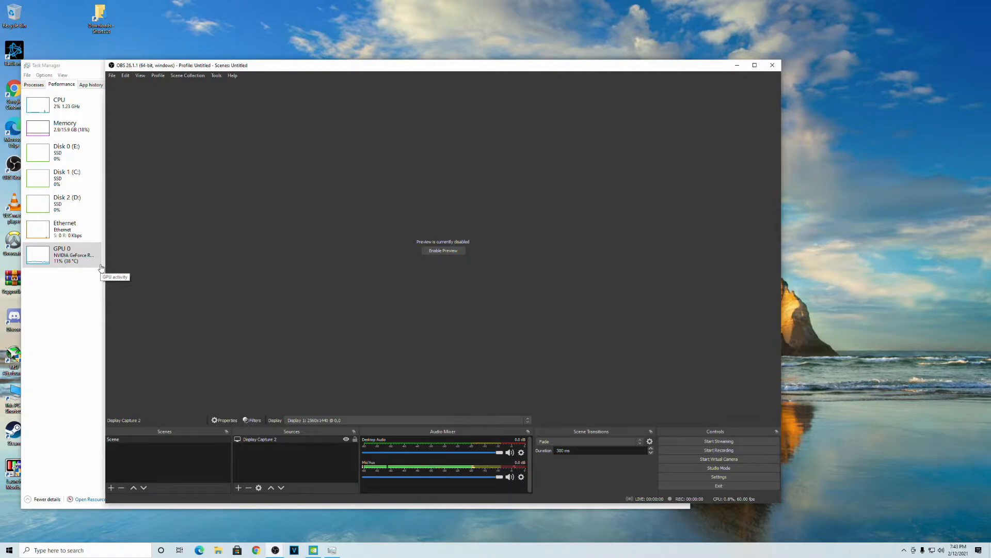
mouse_move(418, 357)
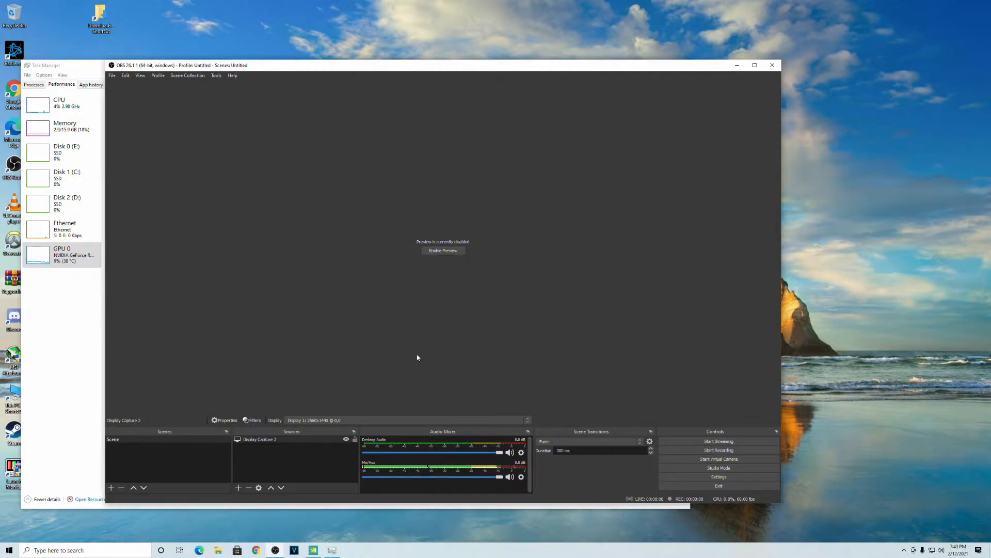
mouse_move(380, 389)
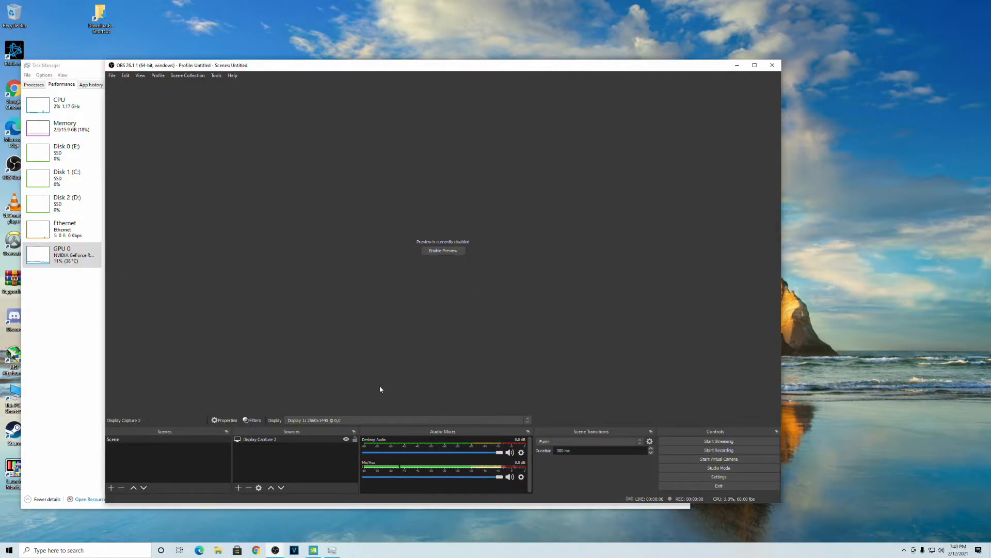
Remove Display Capture 2 and set base and output resolutions to 1280x720.
right_click(259, 439)
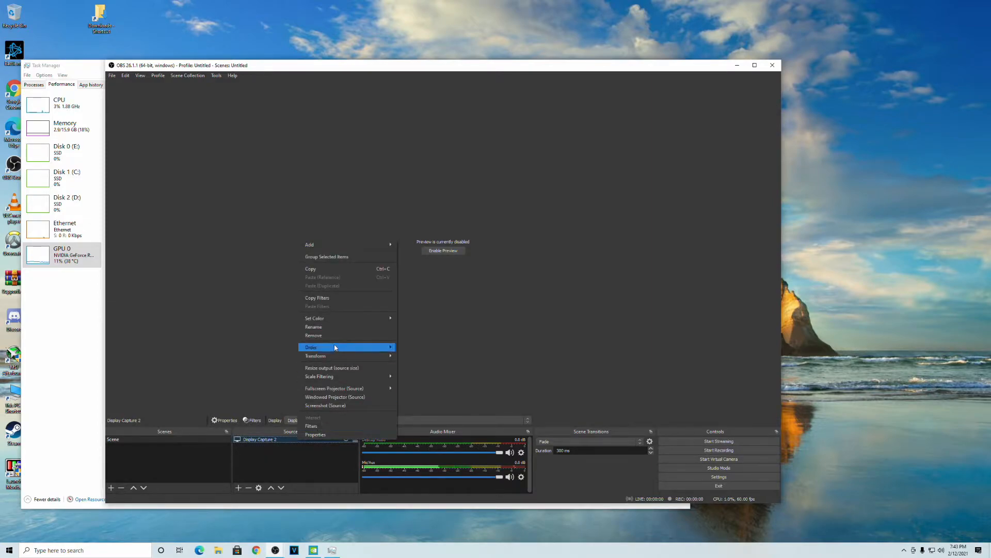
mouse_move(344, 335)
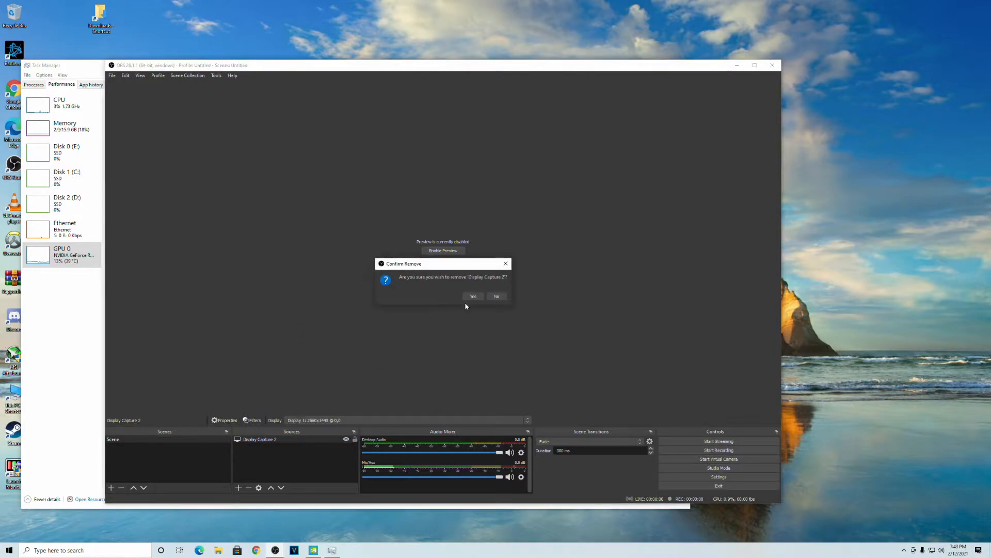
click(472, 295)
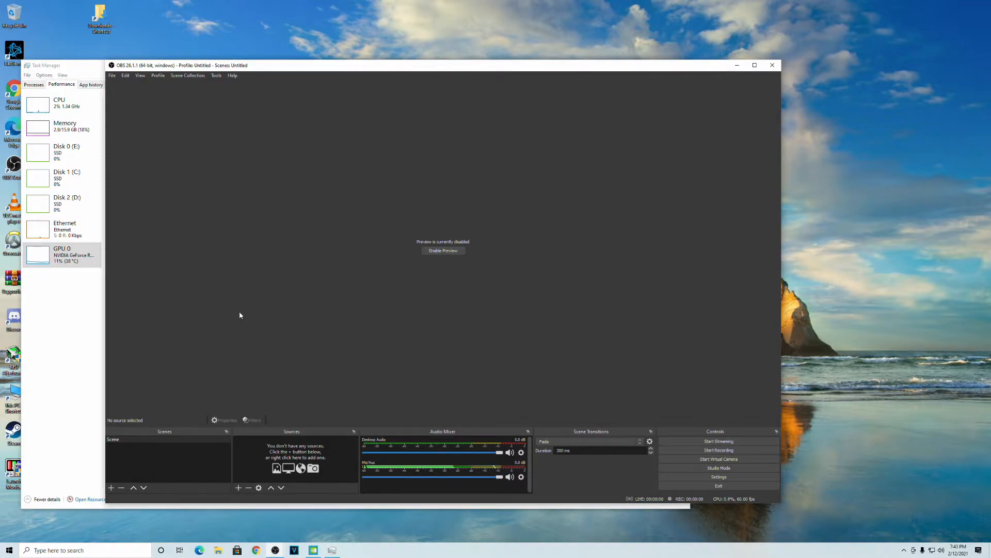
click(718, 476)
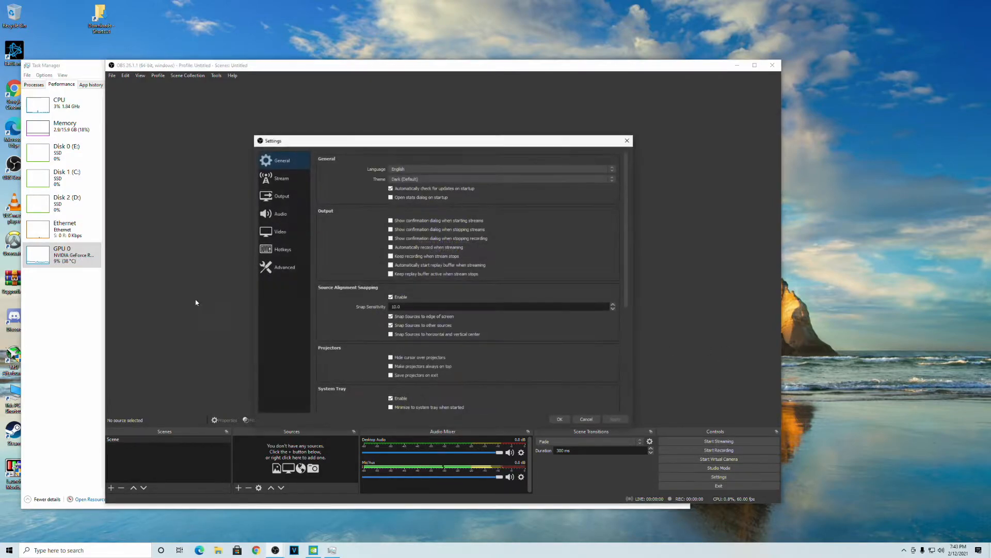
click(280, 231)
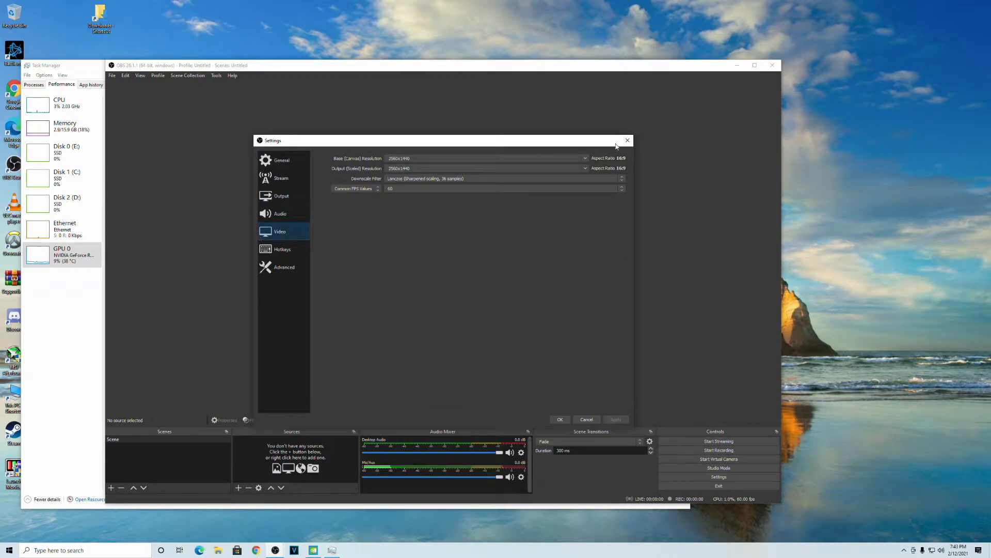
click(584, 167)
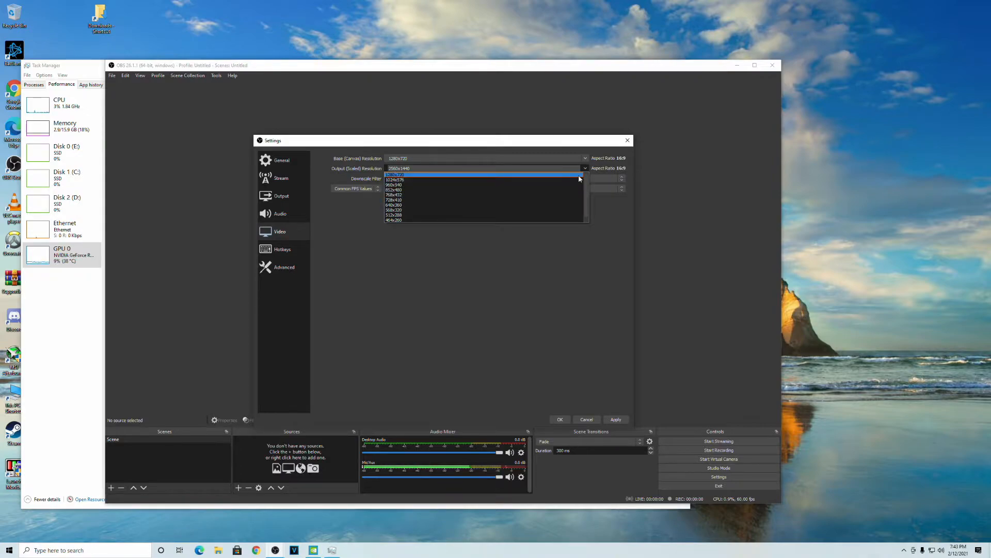
click(394, 174)
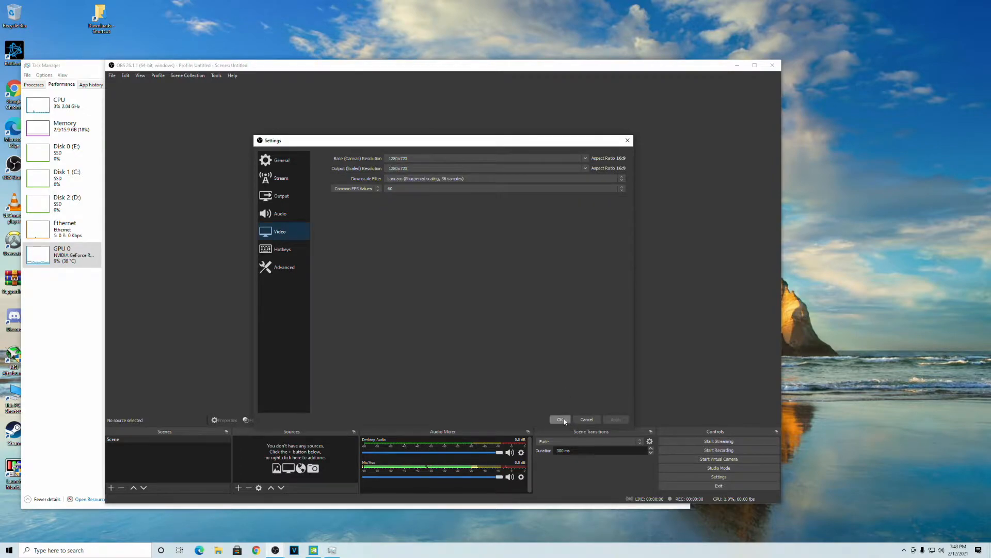
click(560, 419)
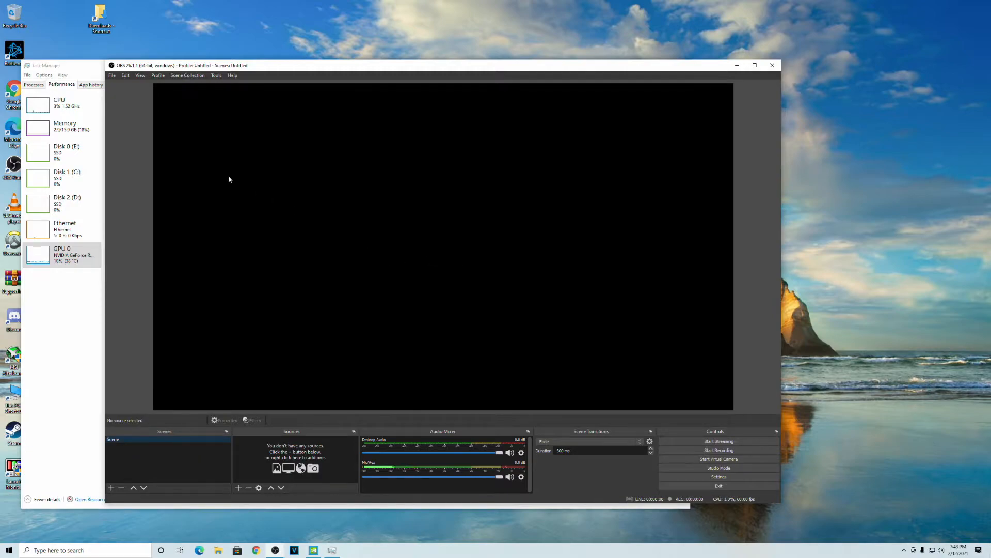
Add another Display Capture 2 of Display 1, then disable the preview.
click(237, 488)
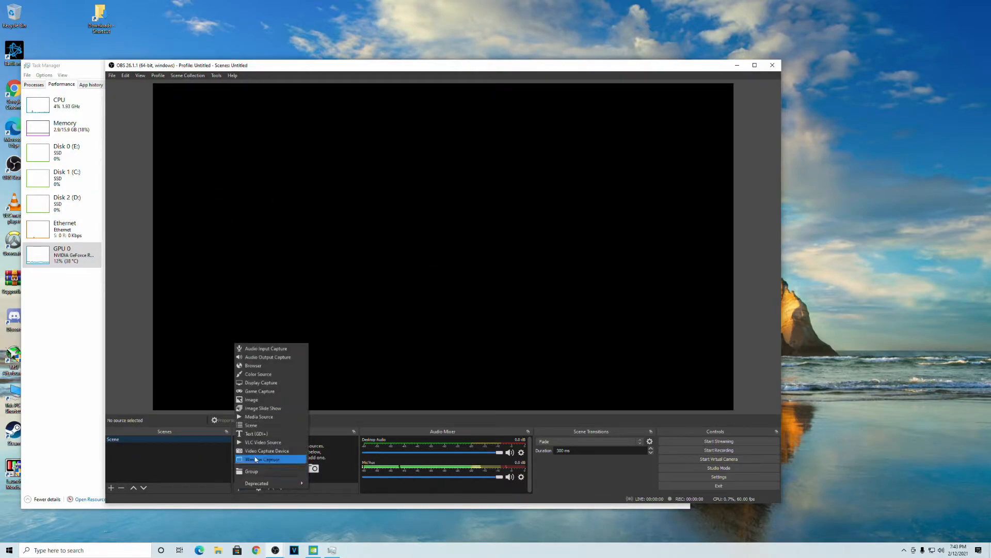
click(259, 459)
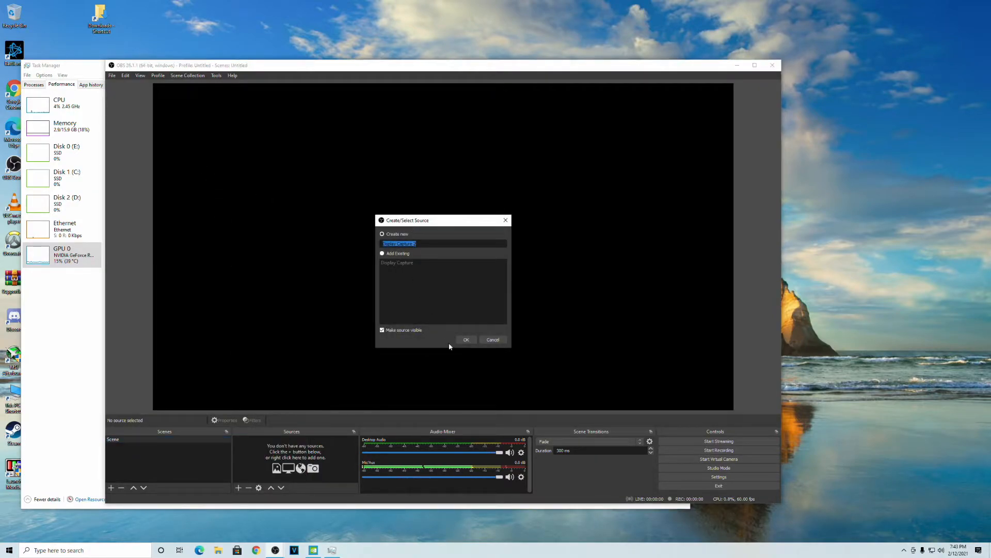
click(466, 340)
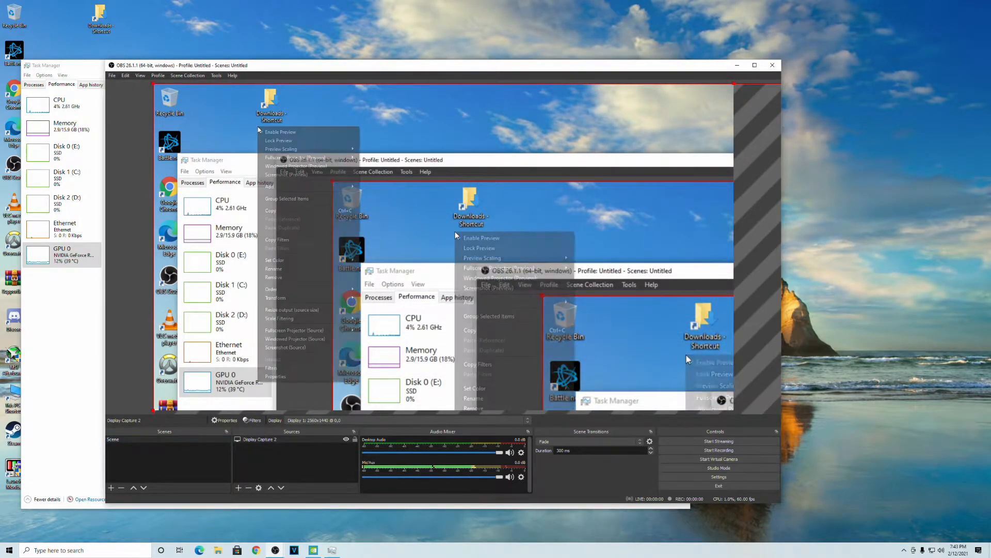
mouse_move(275, 298)
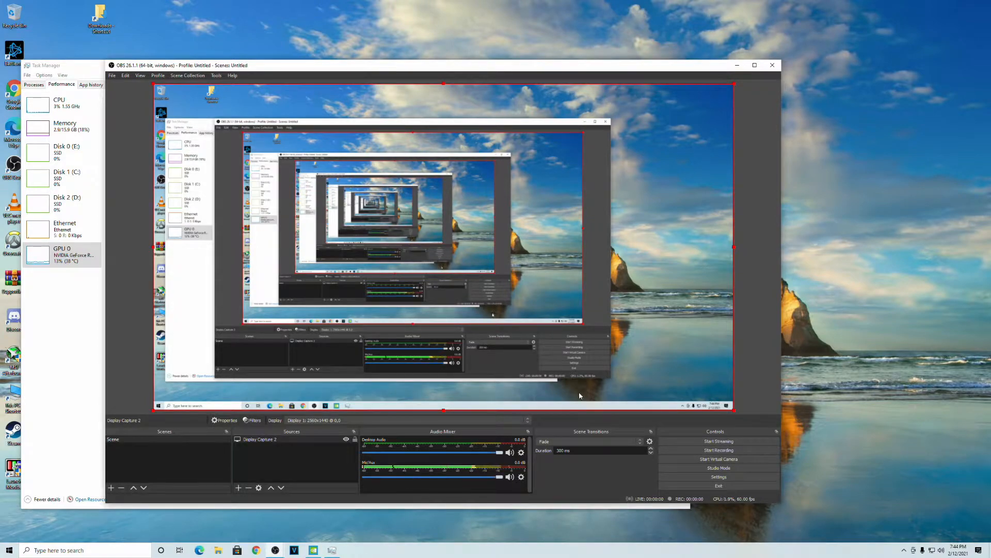
right_click(404, 227)
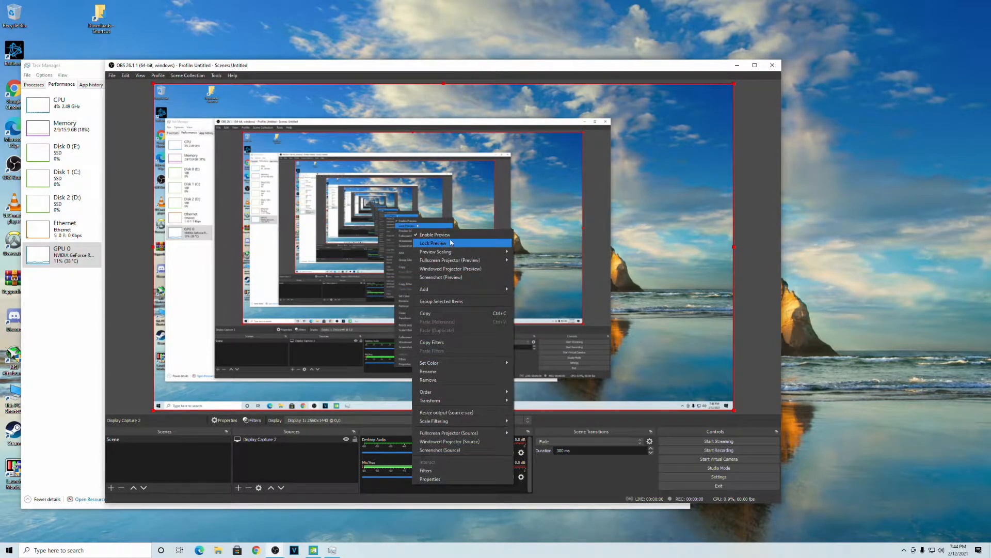
click(435, 235)
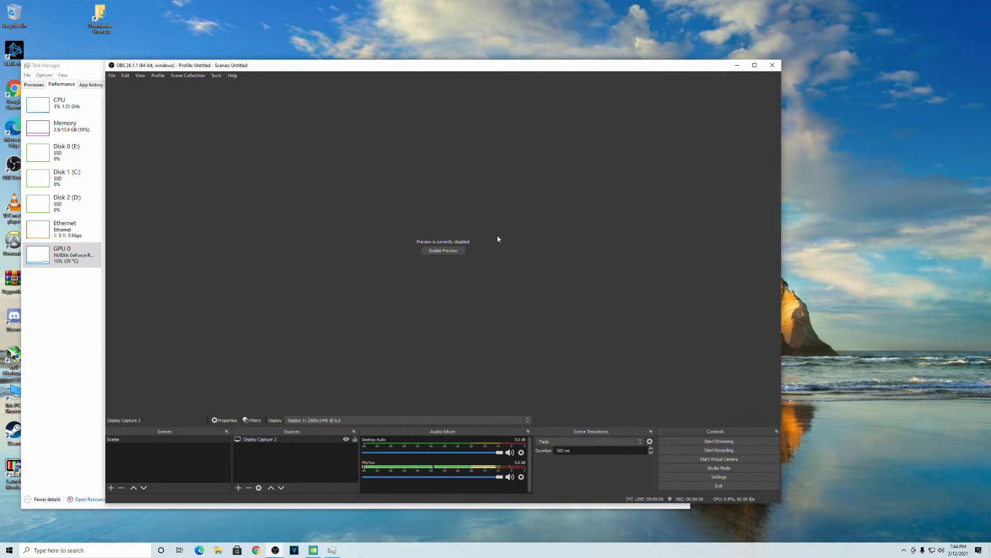
mouse_move(410, 296)
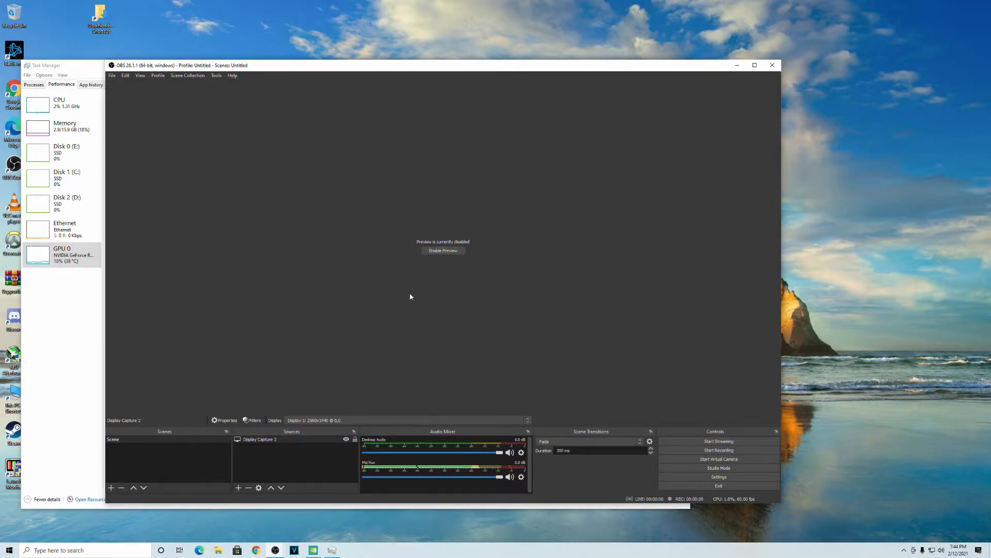
mouse_move(315, 360)
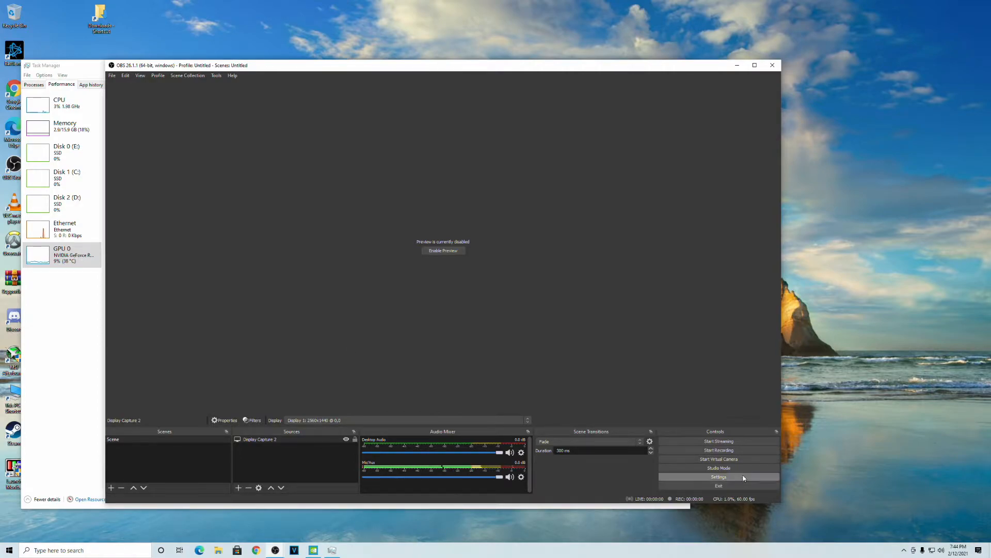
Set the base canvas resolution to 2560x1440 in Video settings, then re-enable the preview.
click(718, 476)
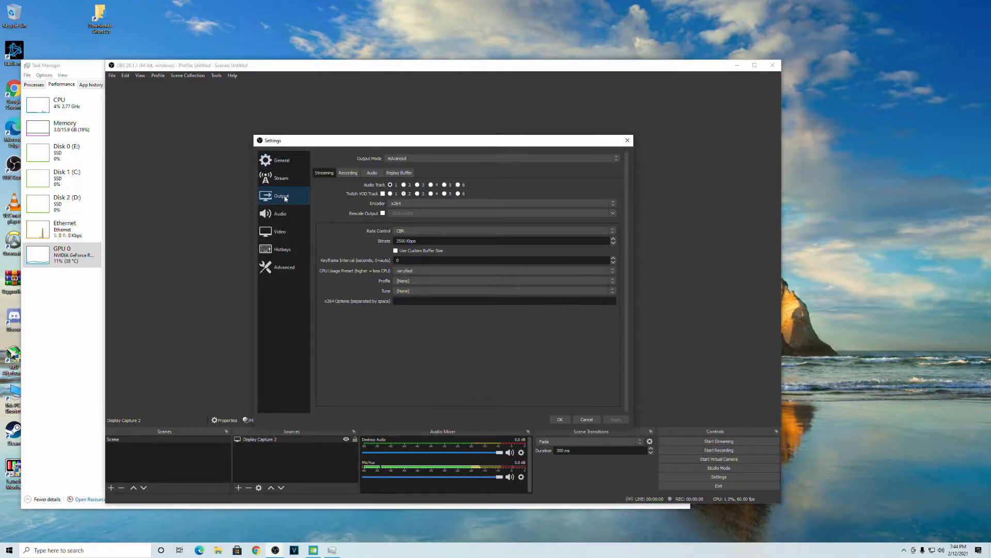
click(279, 231)
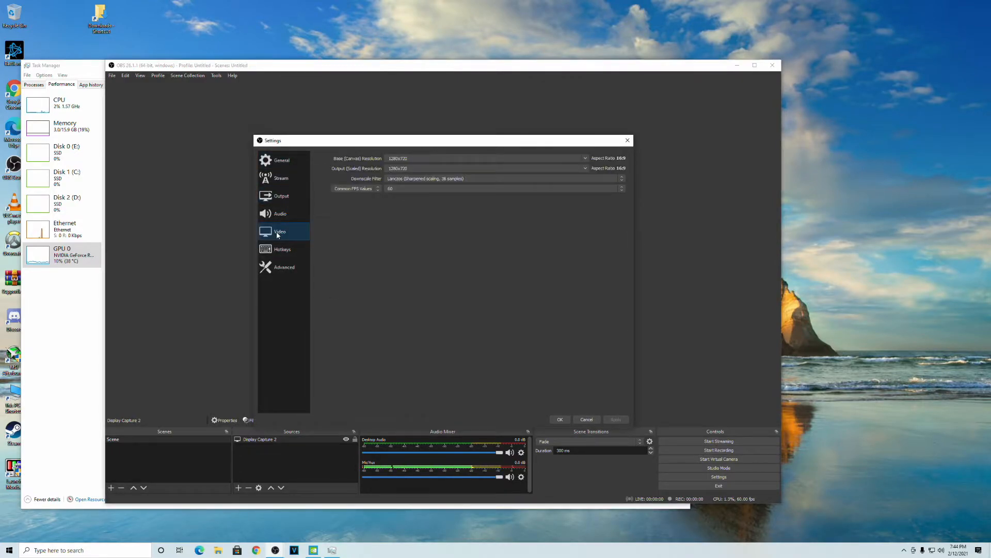
click(584, 168)
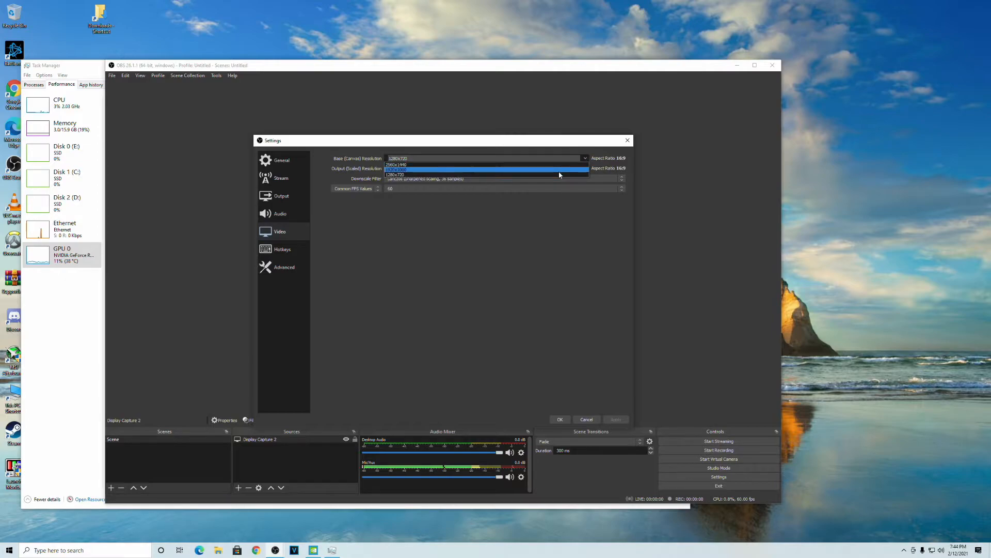
click(396, 164)
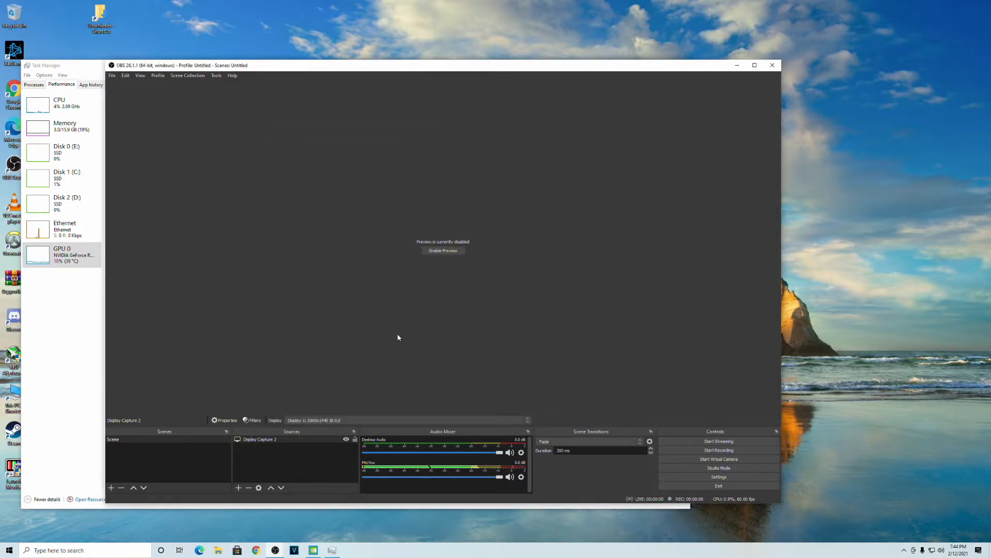
click(443, 250)
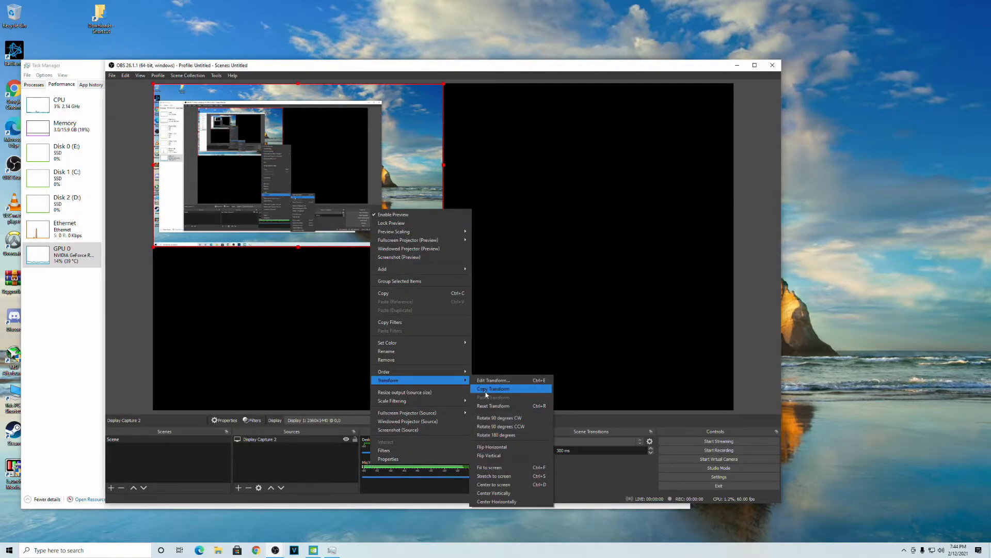
mouse_move(499, 467)
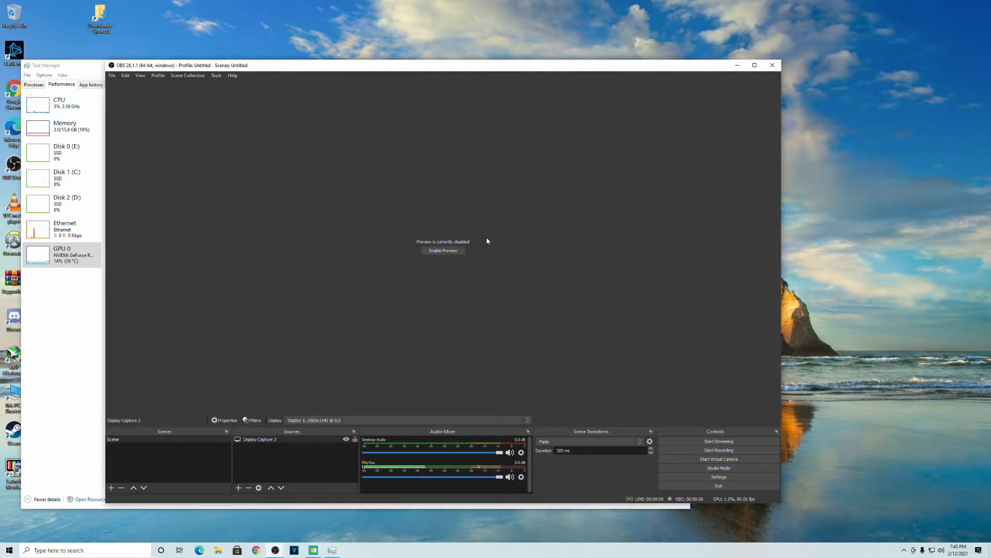
mouse_move(592, 223)
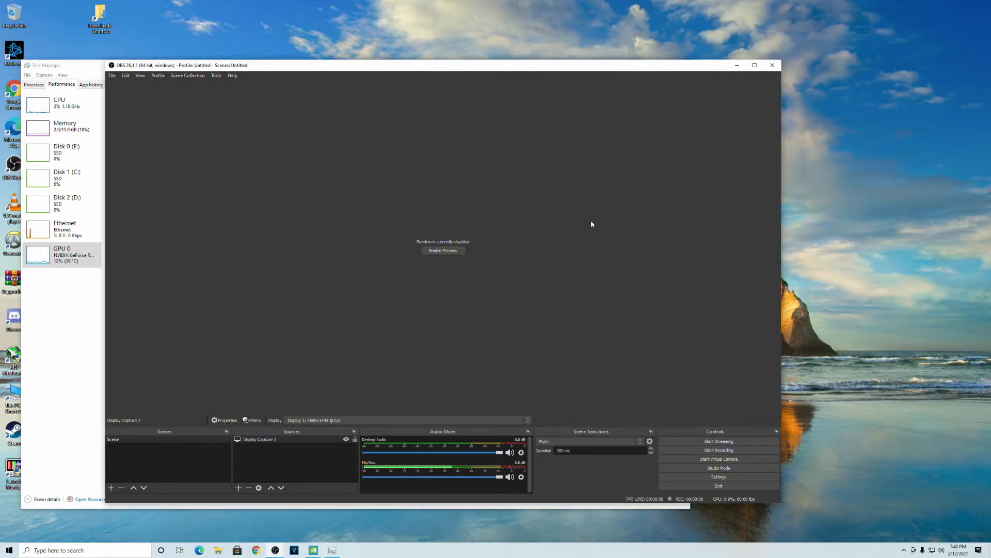
mouse_move(512, 370)
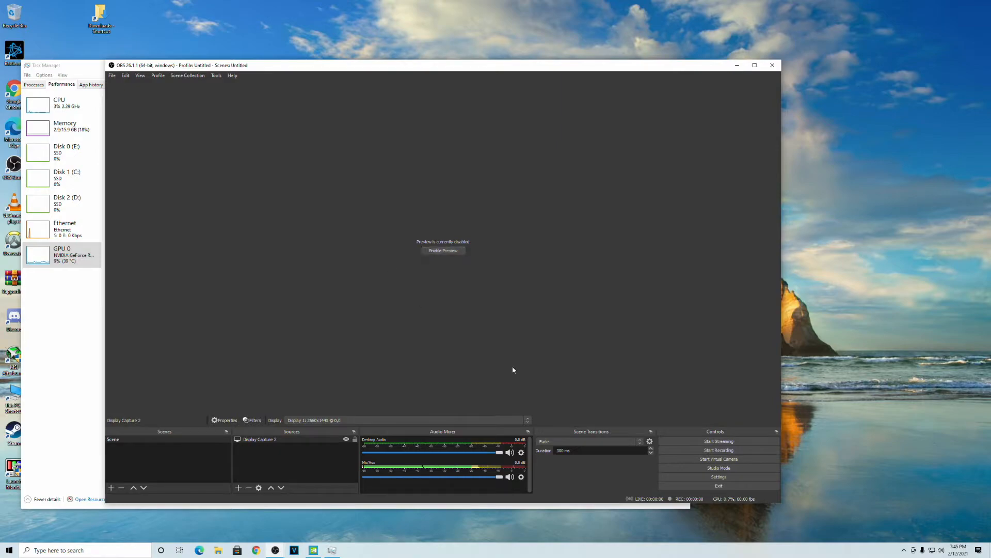
Change the streaming encoder from x264 to NVIDIA NVENC H.264 and close Settings.
click(718, 476)
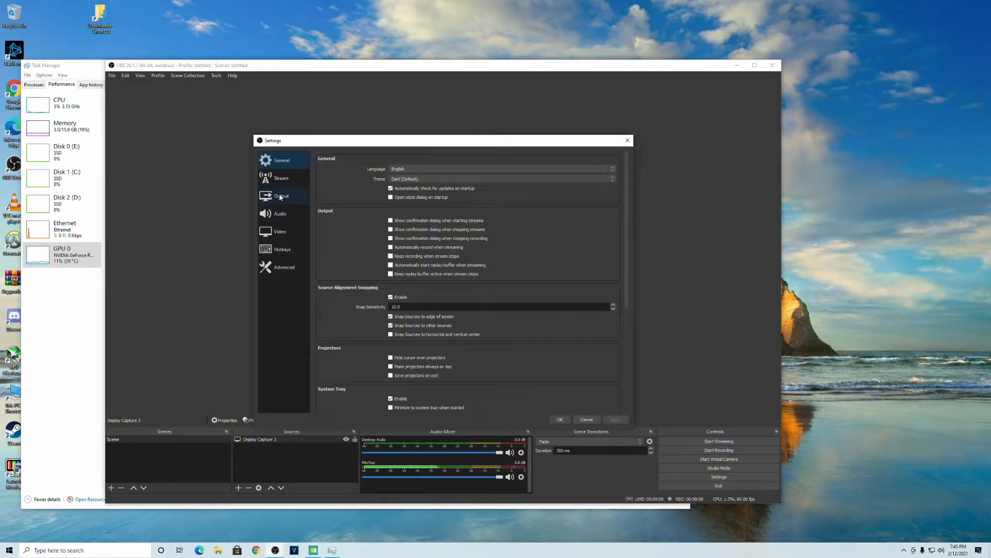
click(279, 231)
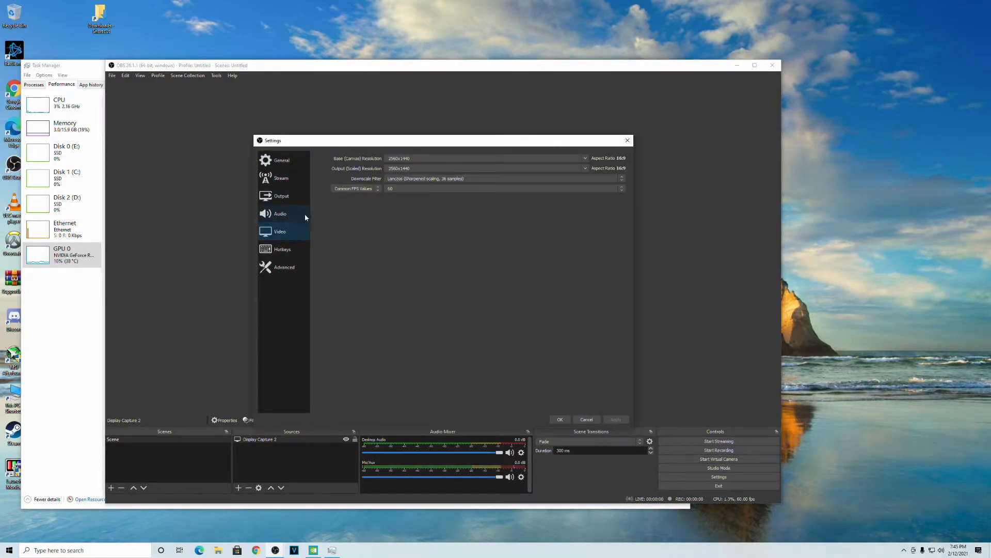
click(281, 195)
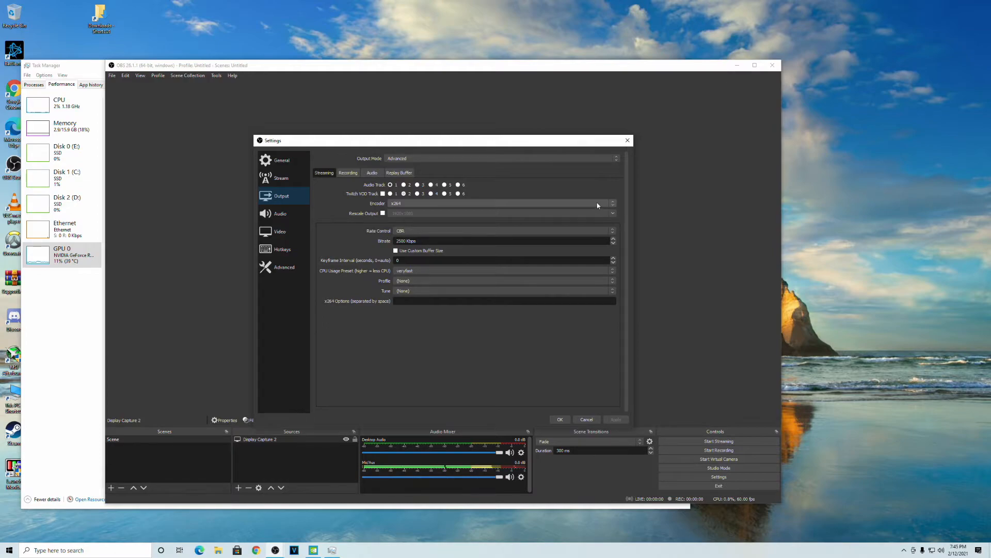
click(611, 203)
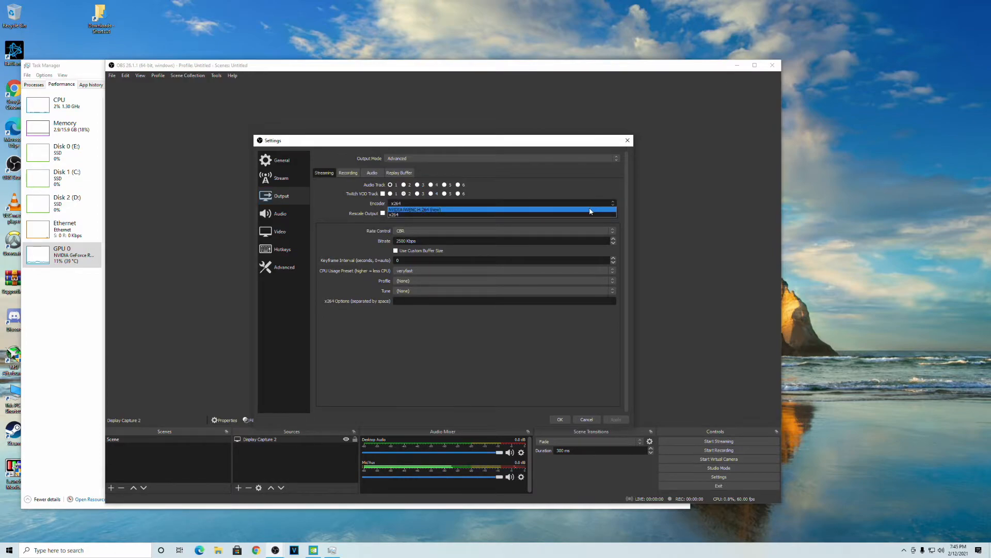
click(502, 209)
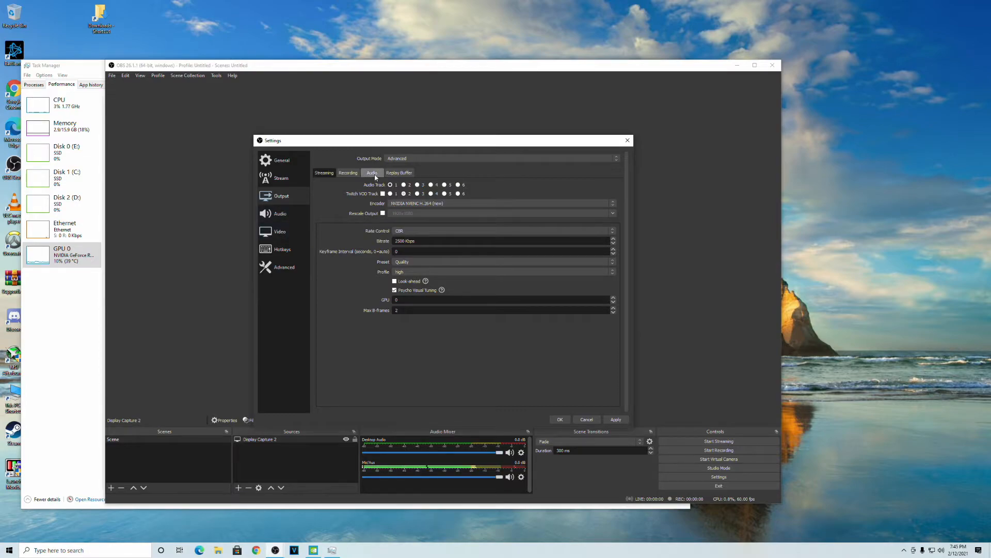
click(347, 172)
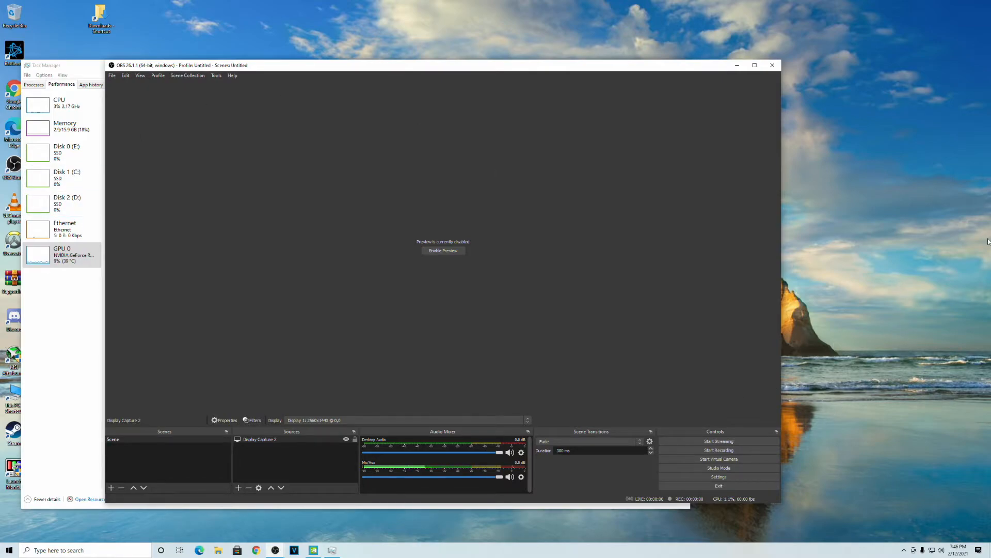
mouse_move(75, 262)
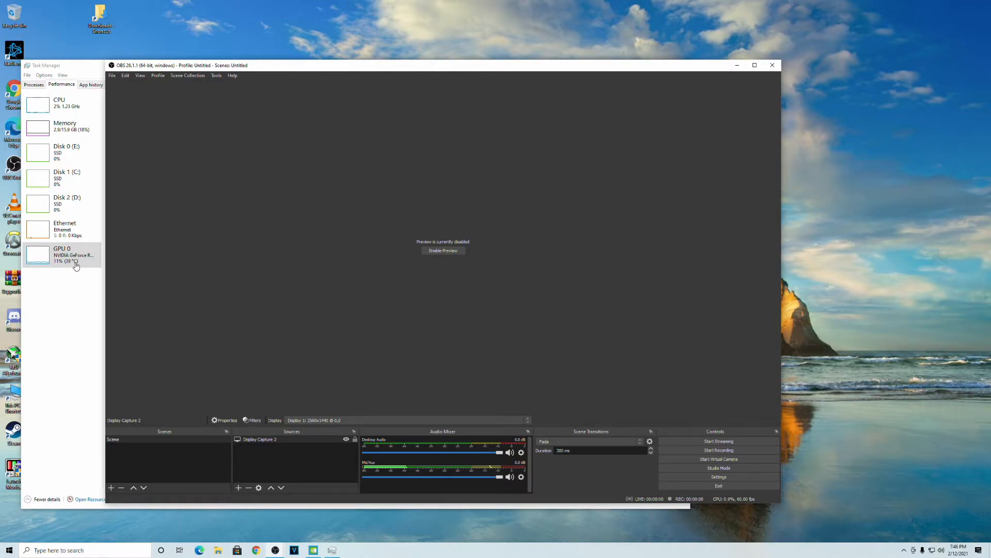
mouse_move(409, 347)
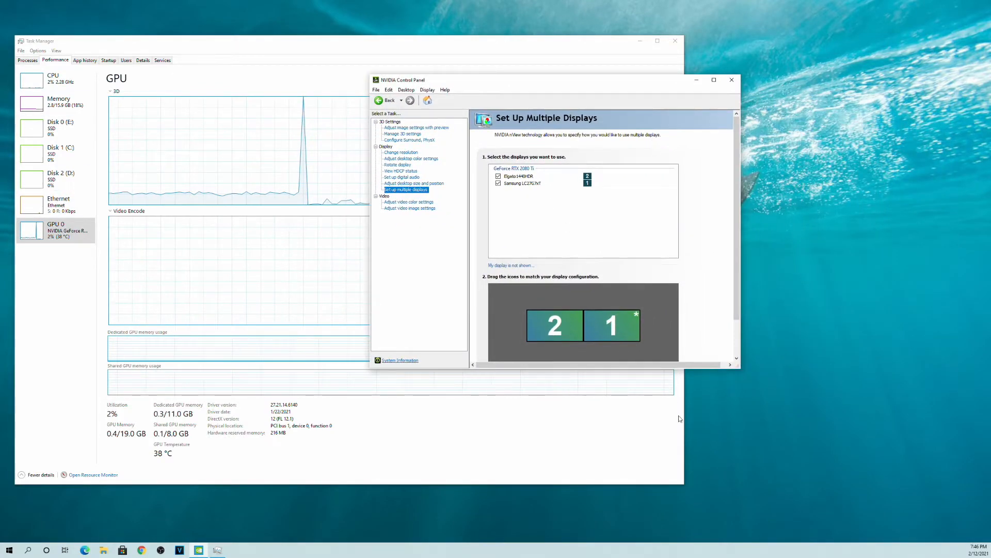
Check both monitors' resolution and refresh rate, then go to Adjust desktop size and position.
click(401, 152)
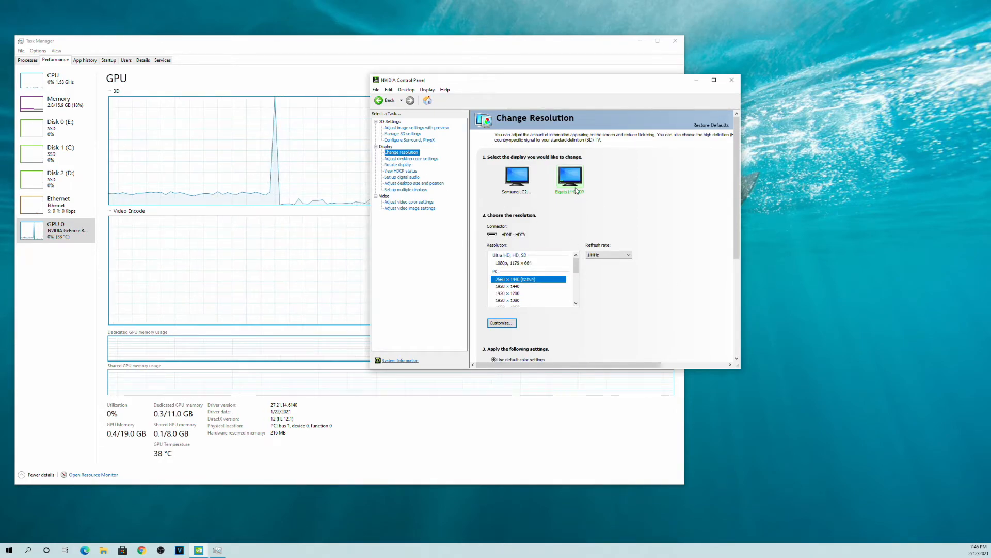
mouse_move(619, 281)
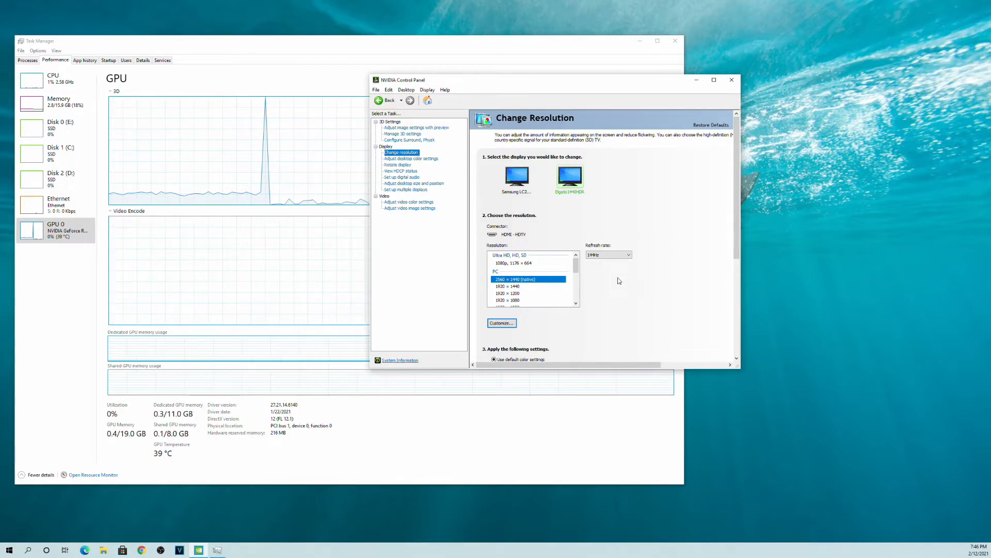
click(516, 175)
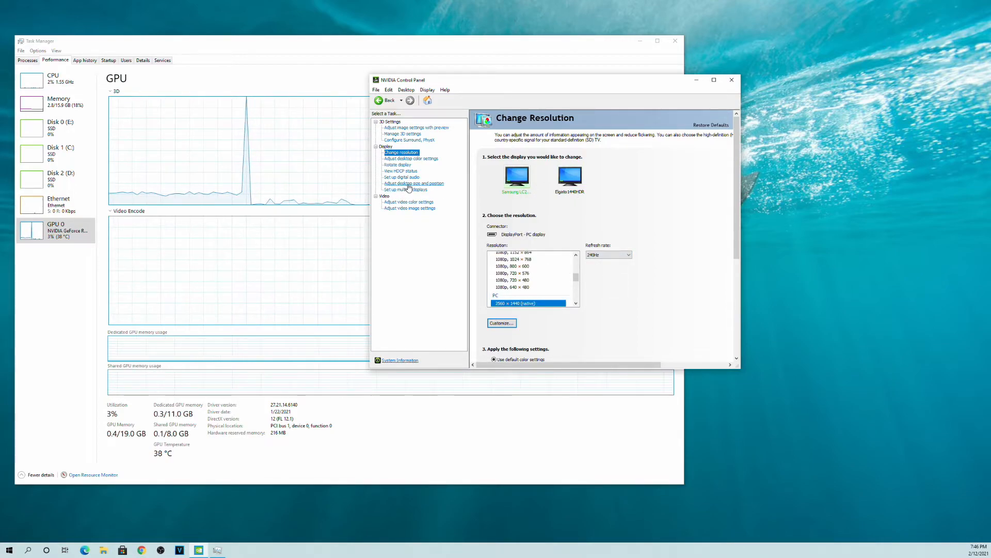
click(414, 183)
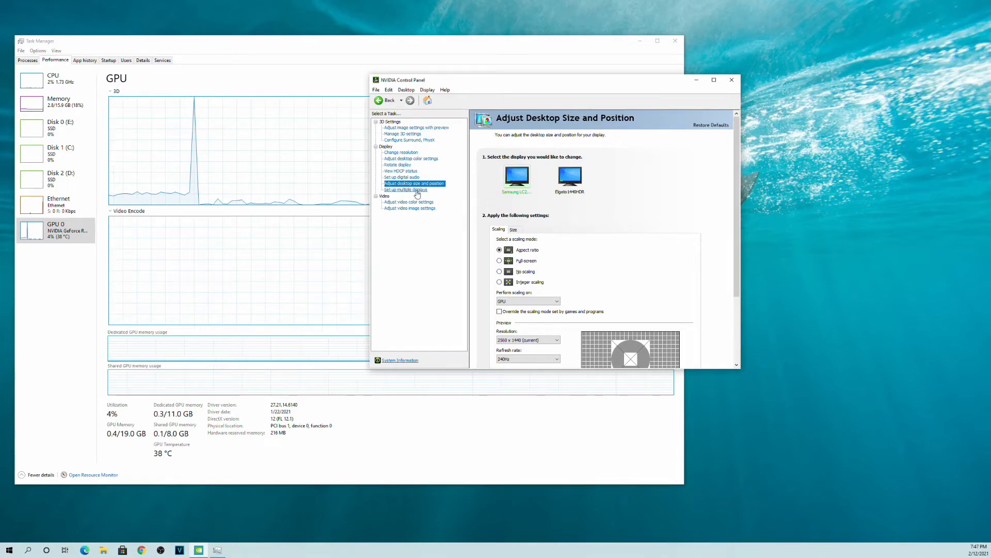
Clone display 1 with the other monitor and keep the new configuration.
click(406, 189)
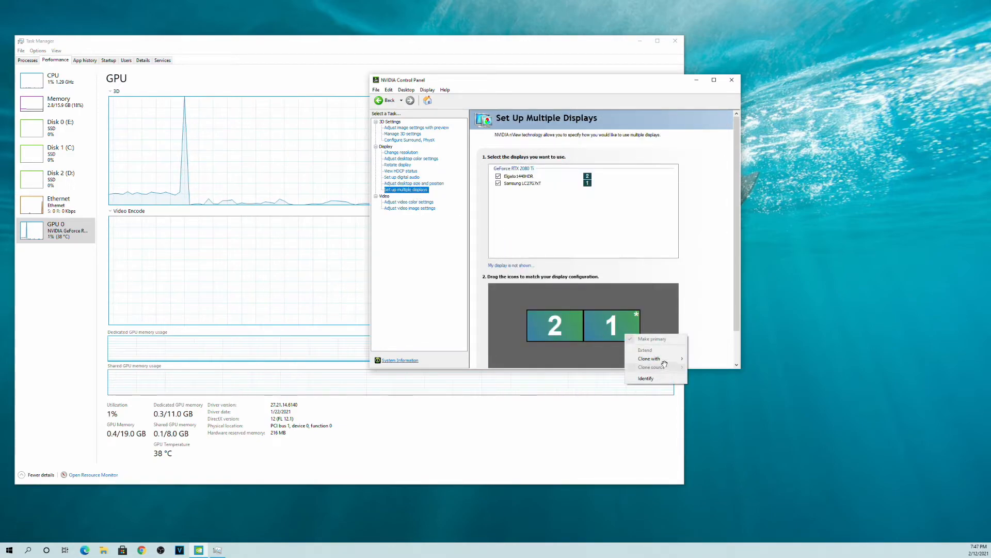
mouse_move(649, 358)
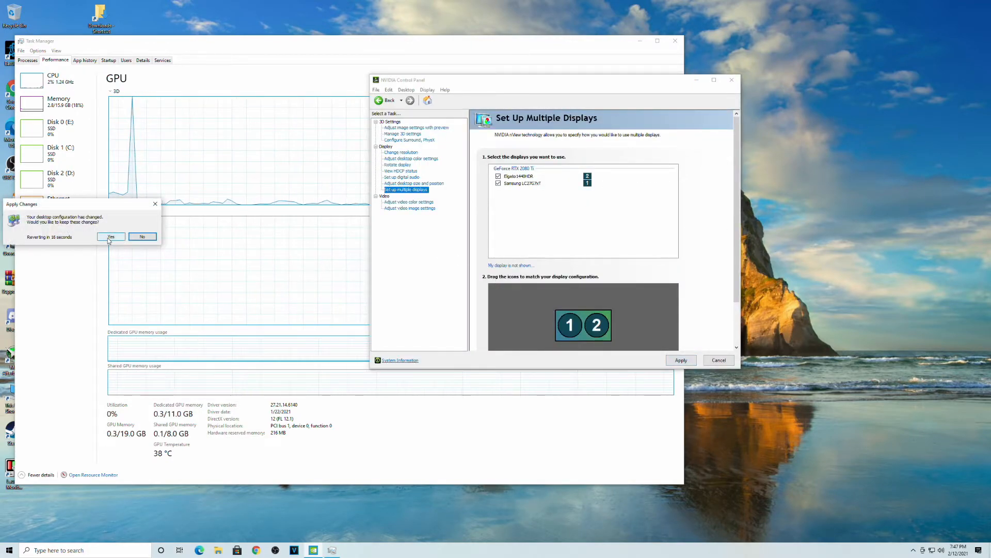
click(112, 236)
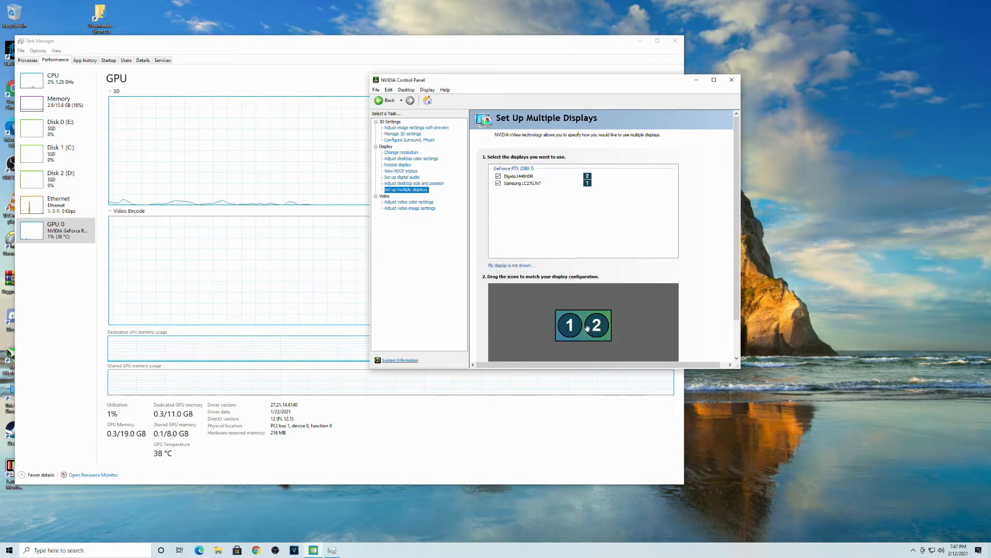
mouse_move(592, 326)
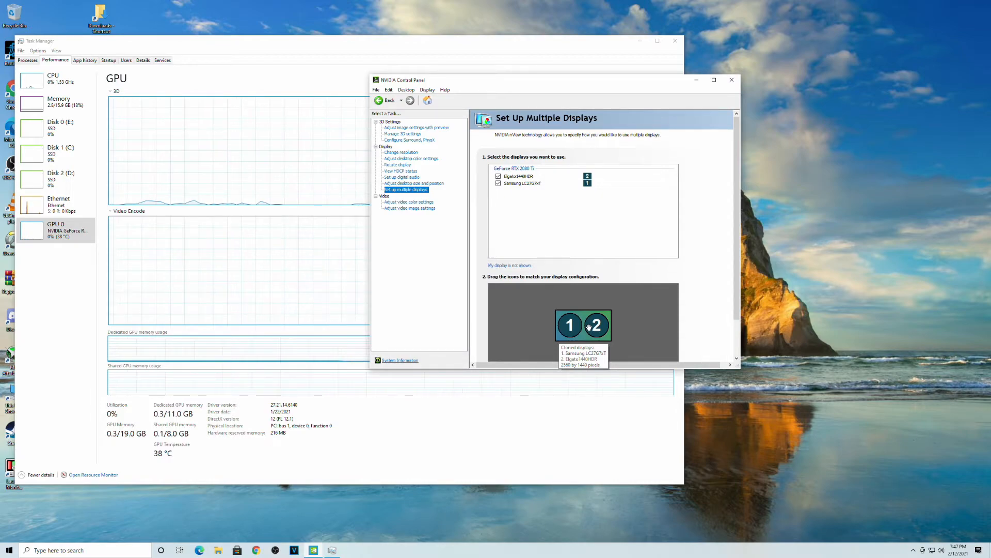
mouse_move(390, 135)
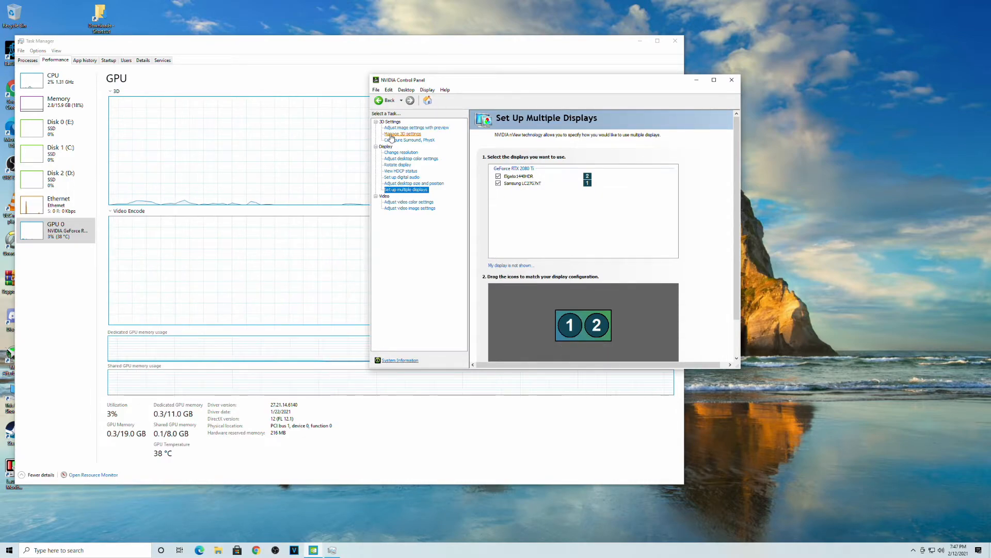
Show the Vertical sync options in Overwatch's Program Settings under Manage 3D Settings.
click(403, 134)
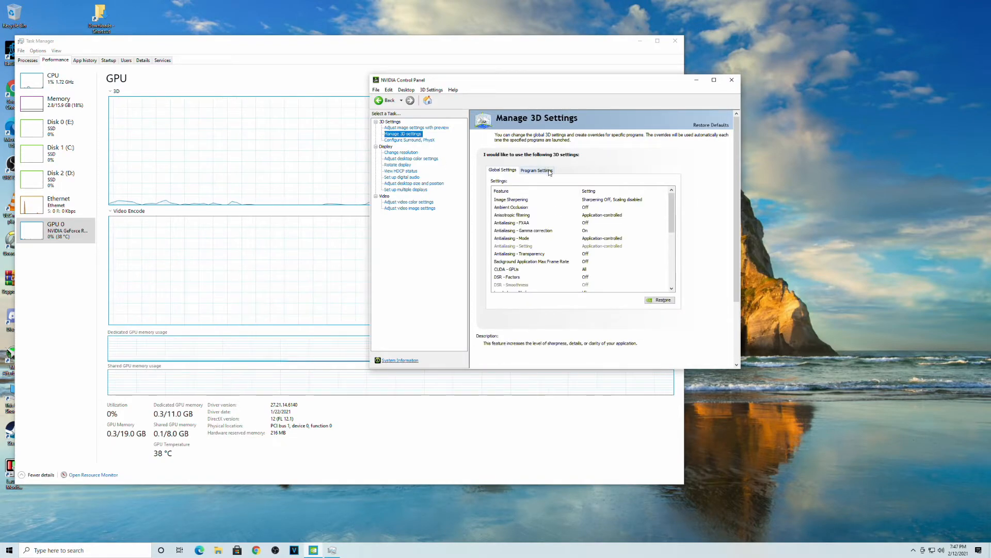
click(535, 170)
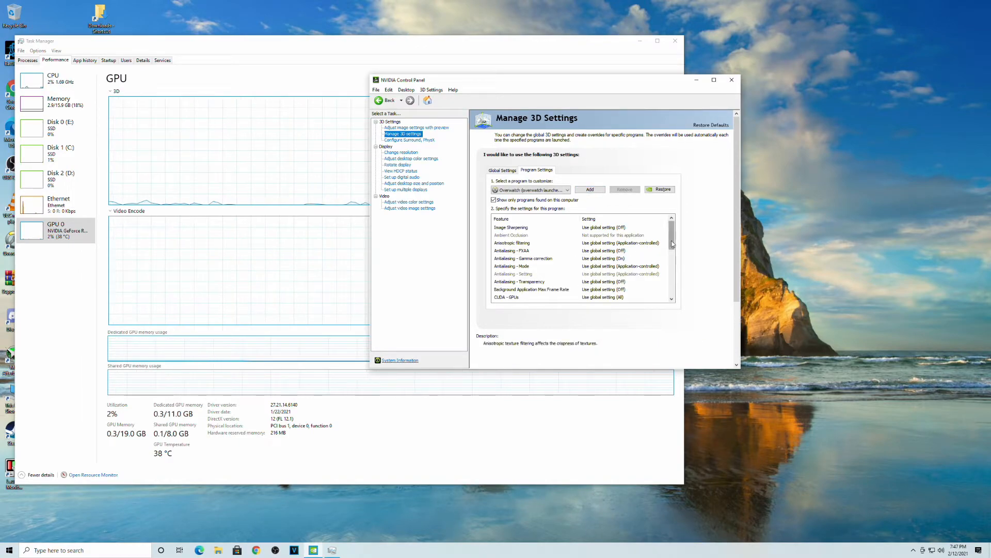
scroll(down, 3)
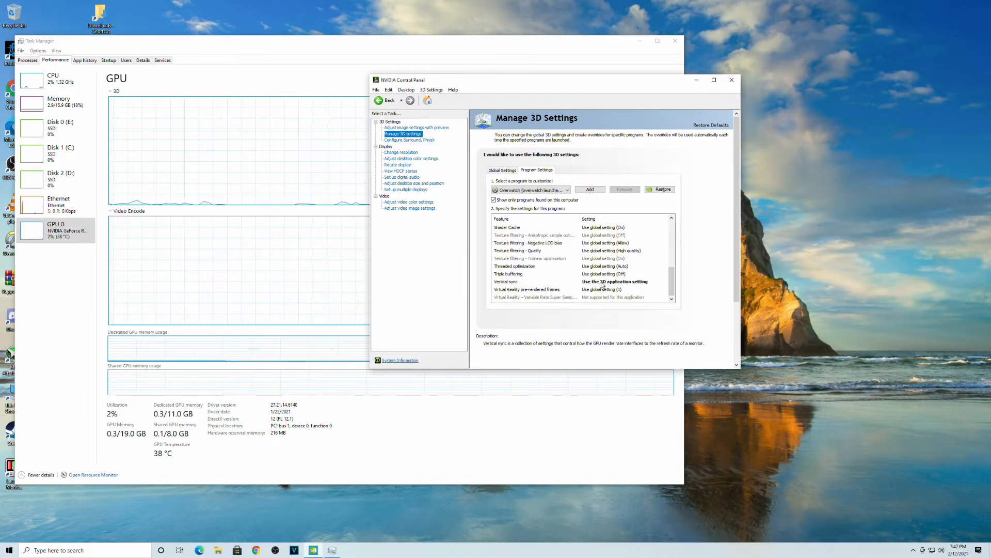
click(667, 282)
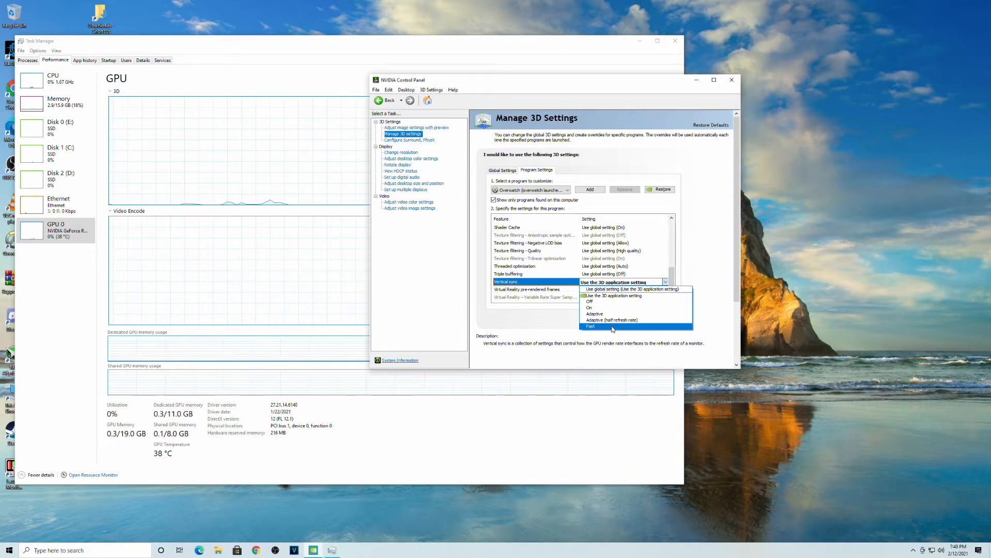
mouse_move(634, 329)
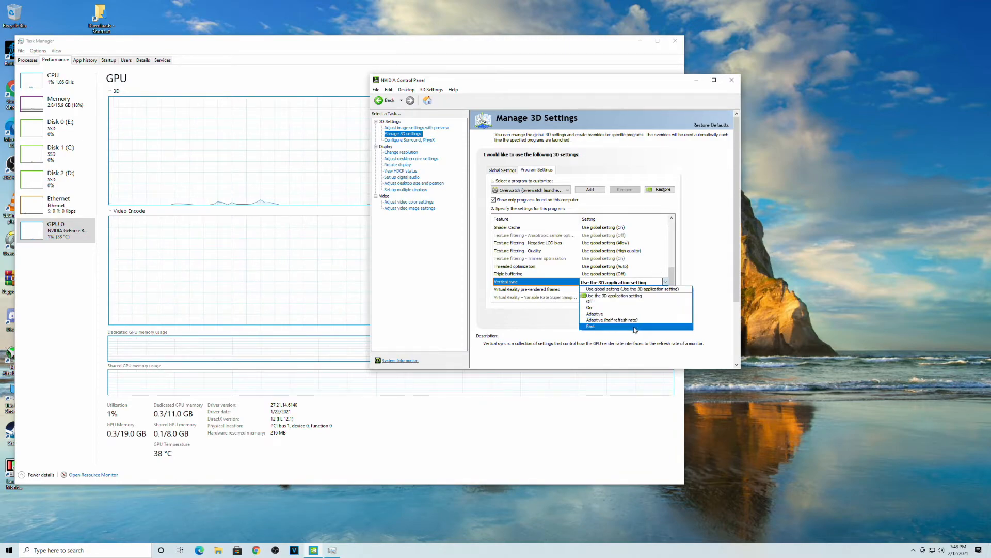
Close NVIDIA Control Panel and relaunch OBS Studio from the taskbar.
click(732, 80)
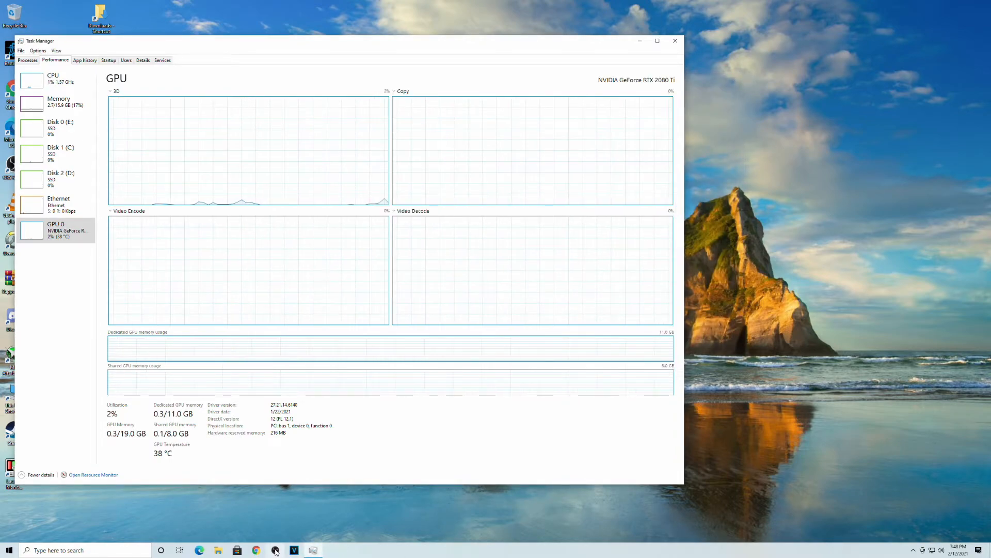
mouse_move(274, 549)
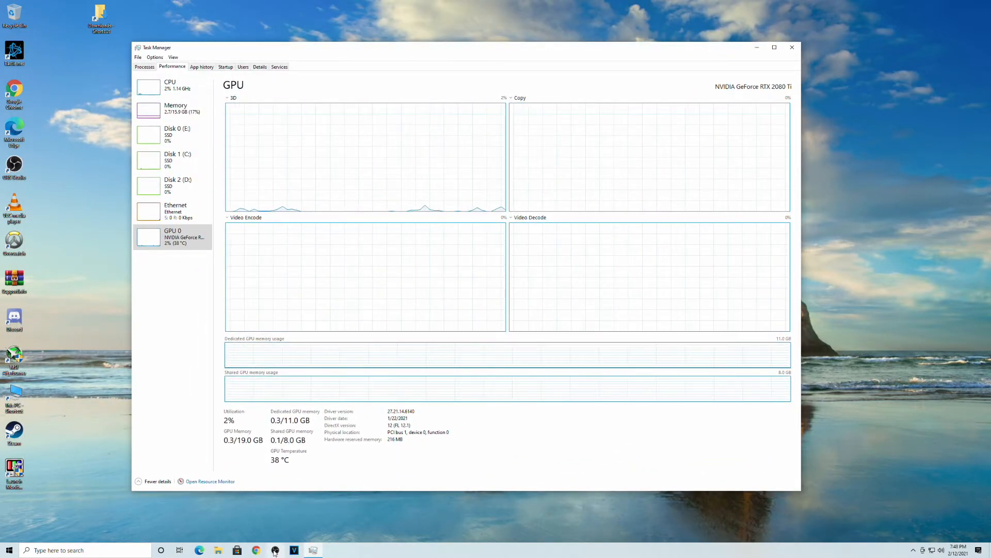
click(275, 549)
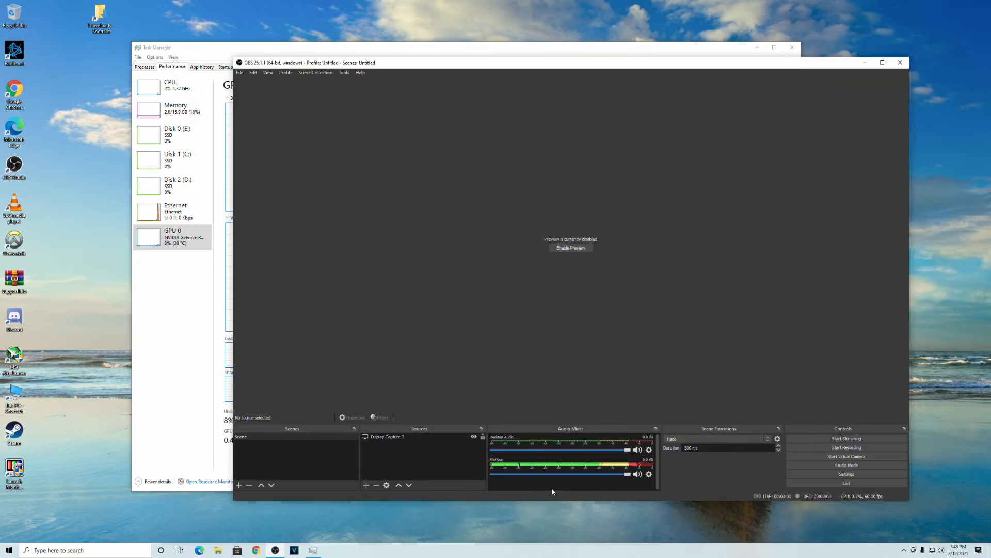
mouse_move(331, 378)
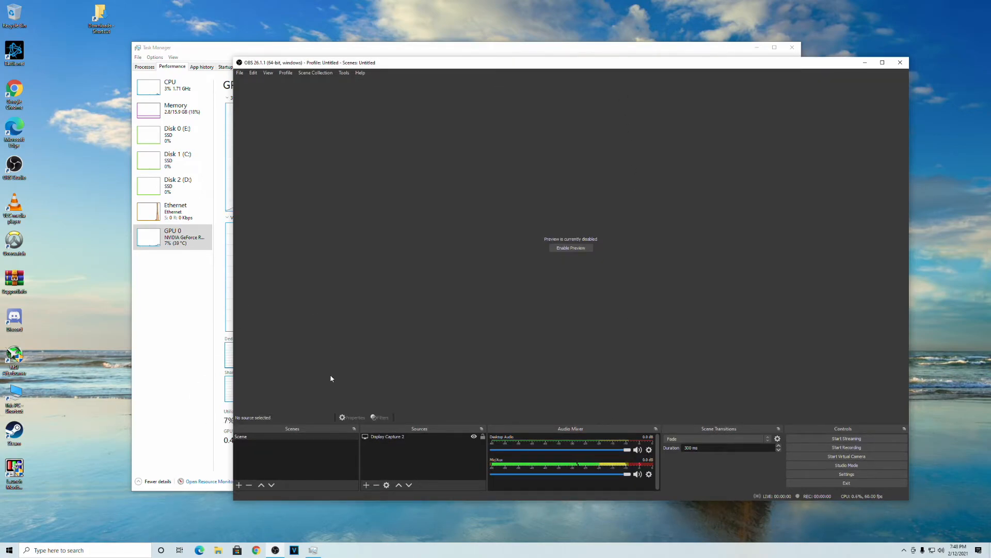
Remove the Display Capture 2 source and confirm the deletion.
click(387, 436)
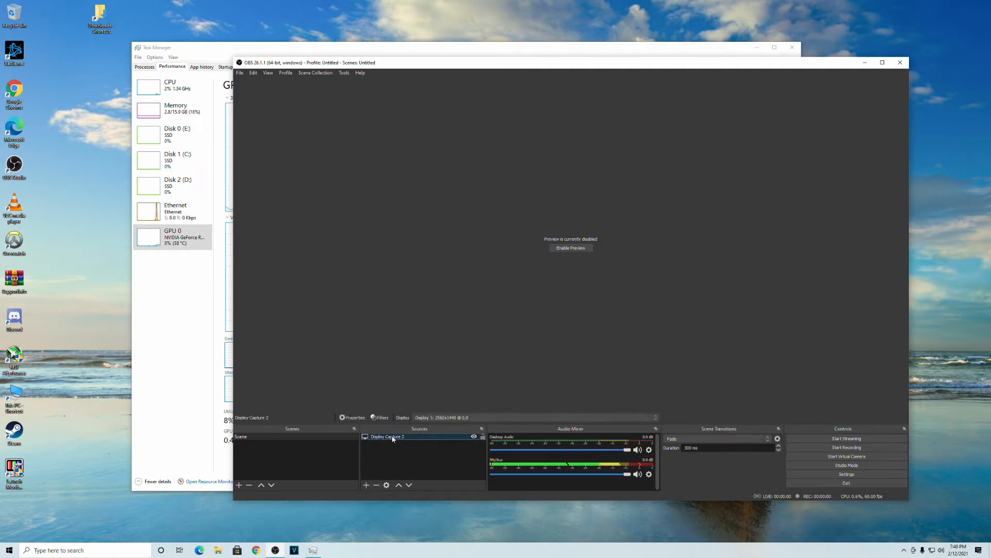
right_click(386, 436)
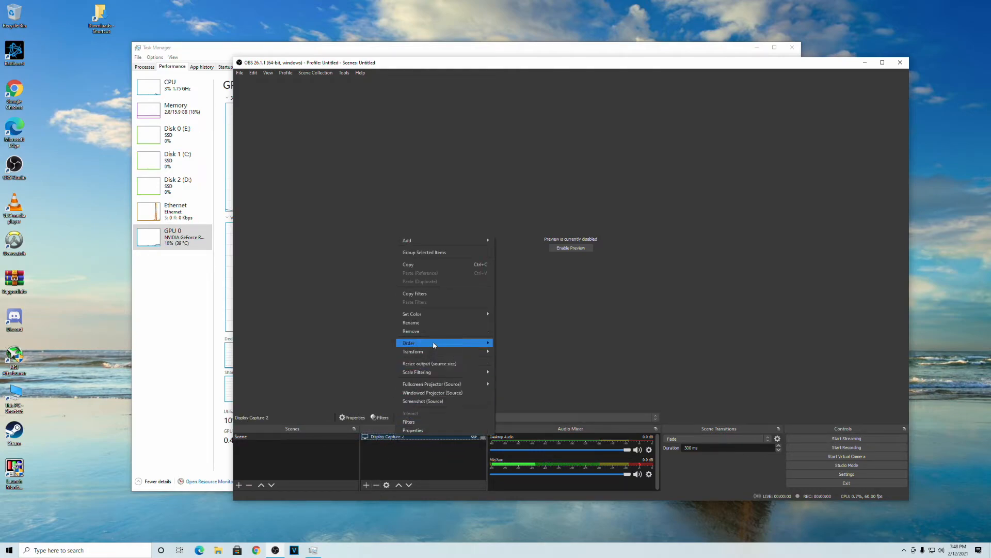
mouse_move(433, 330)
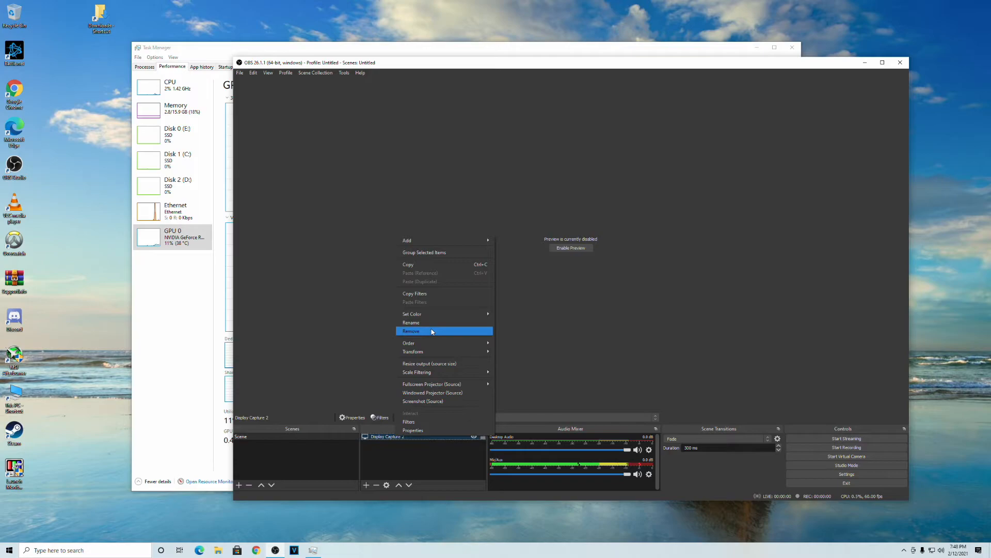
click(411, 331)
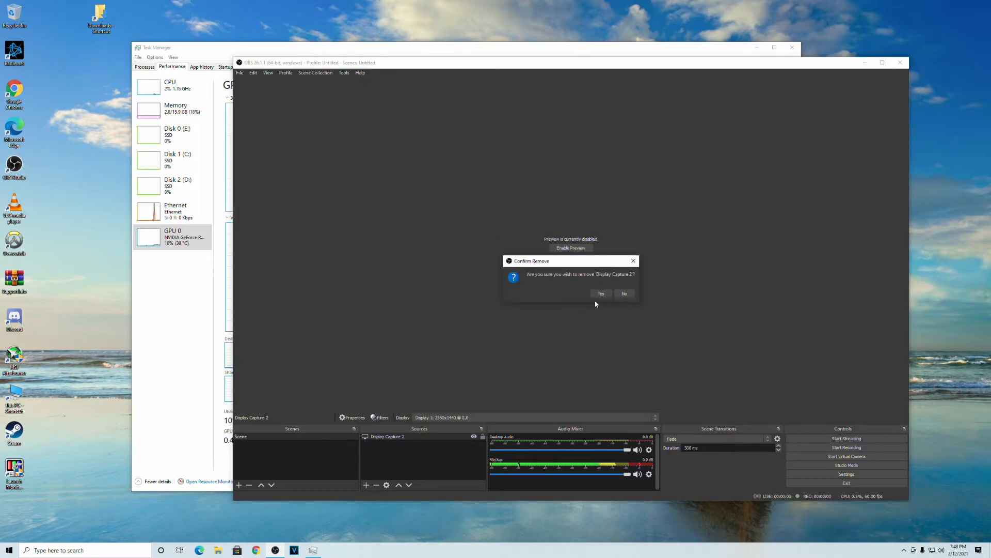
click(600, 292)
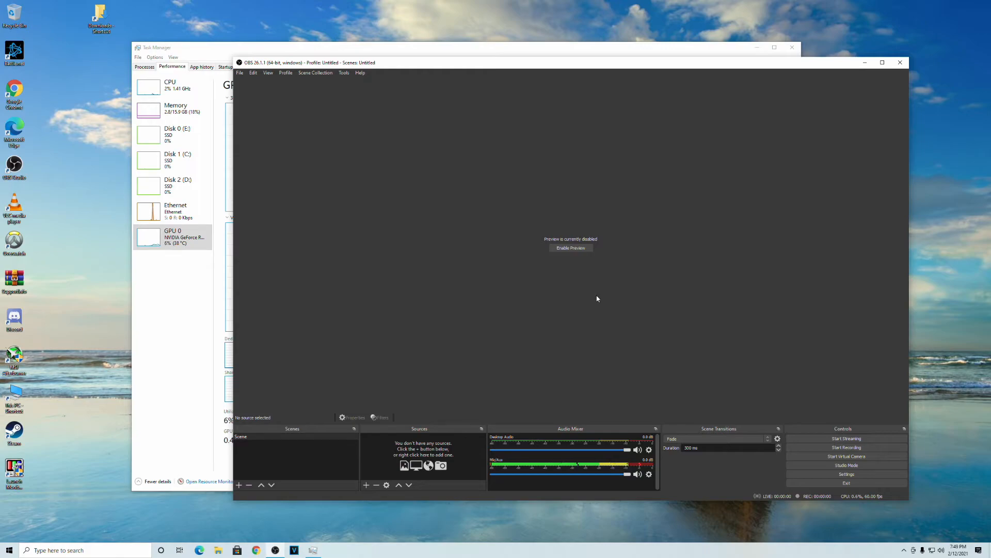
mouse_move(558, 67)
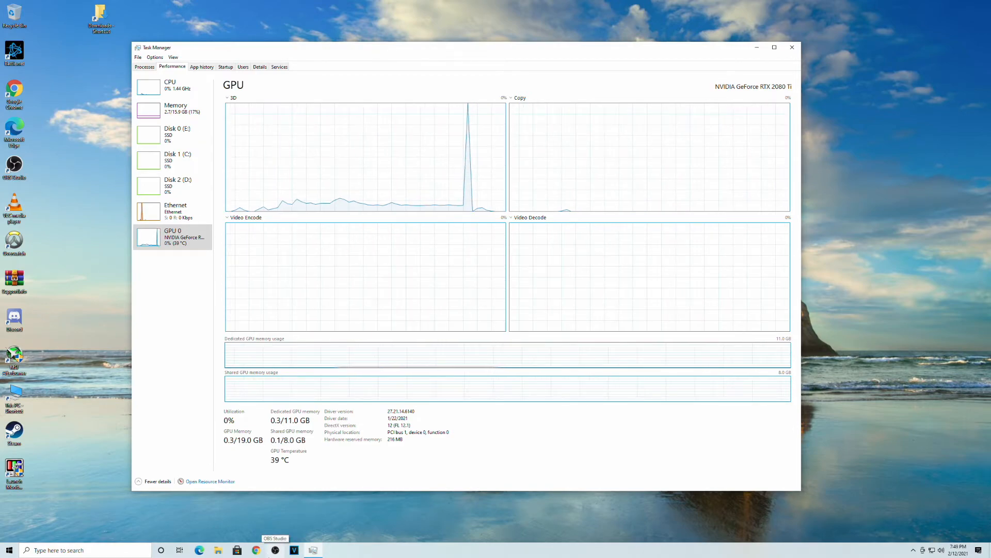
Restore the OBS Studio window from the taskbar beside Task Manager.
click(274, 549)
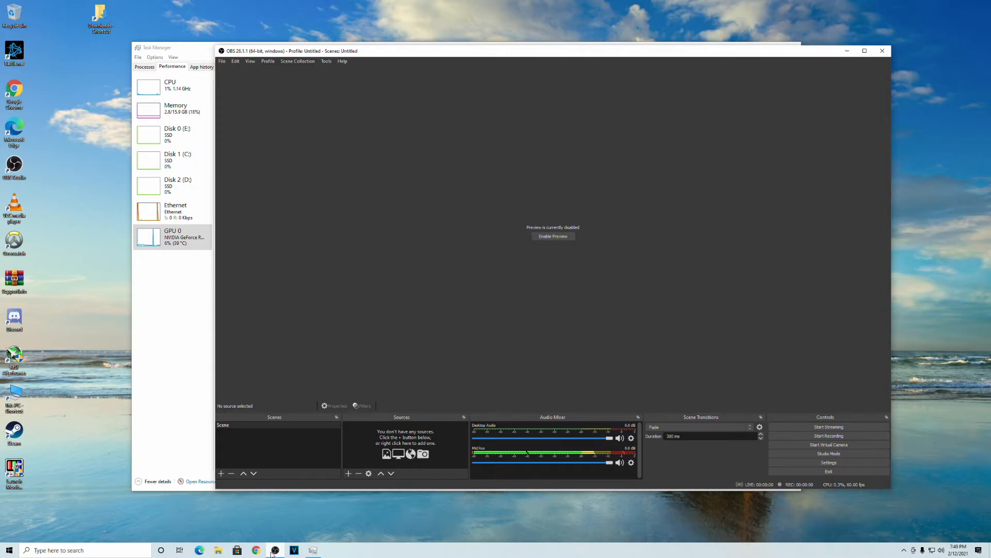
click(552, 236)
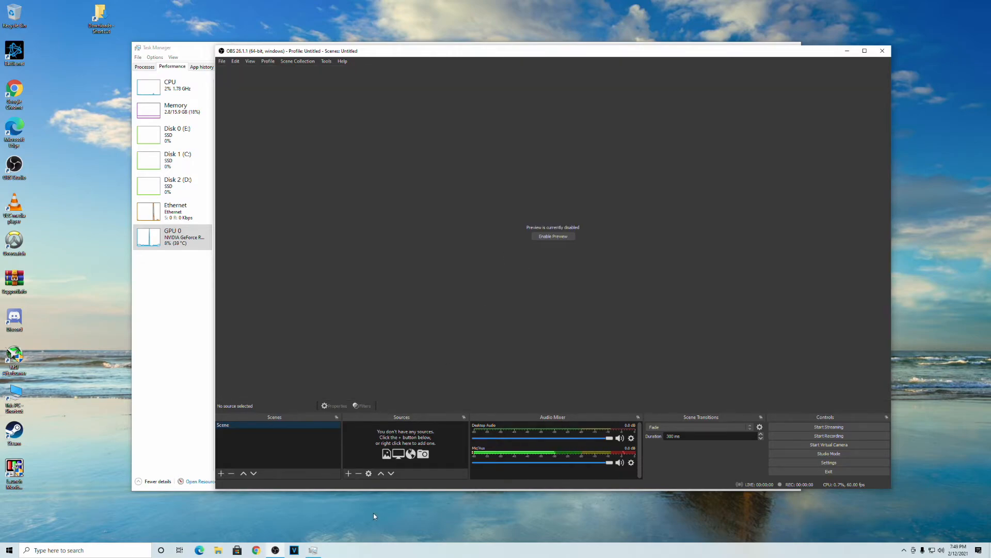
click(347, 473)
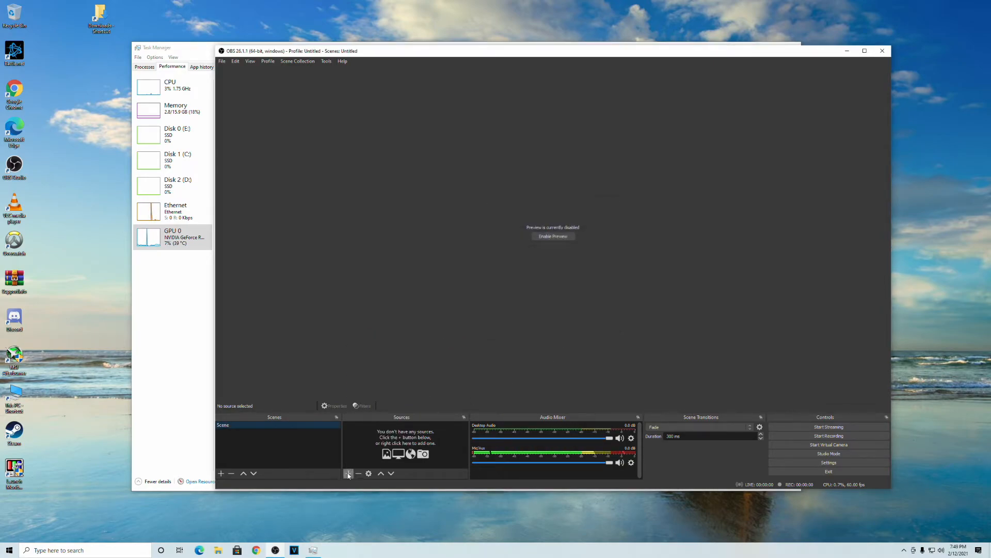
mouse_move(347, 473)
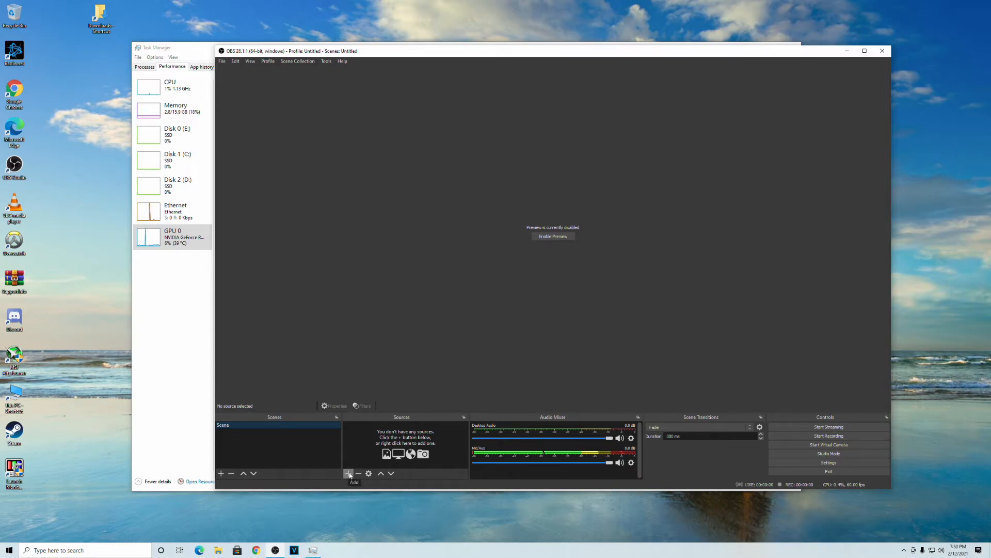
mouse_move(906, 78)
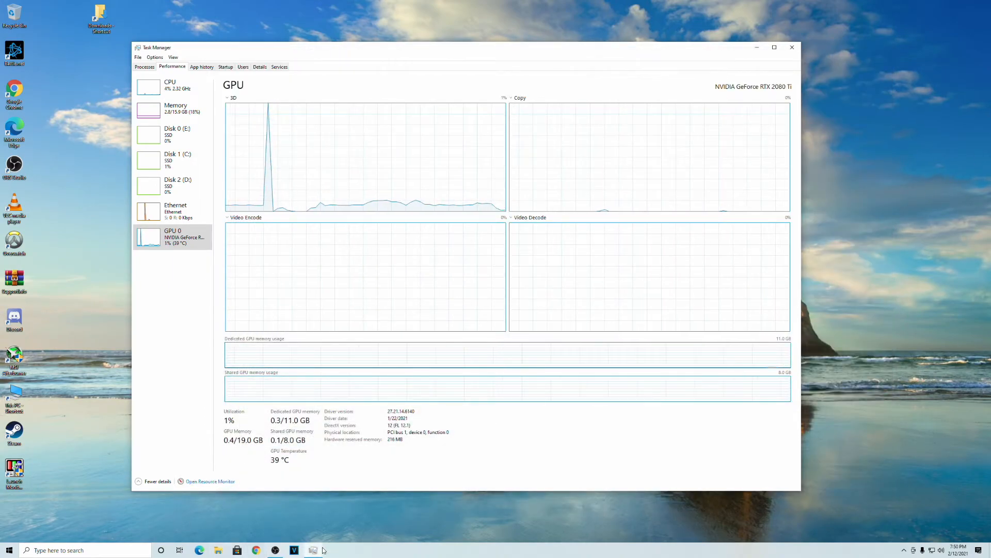
mouse_move(139, 399)
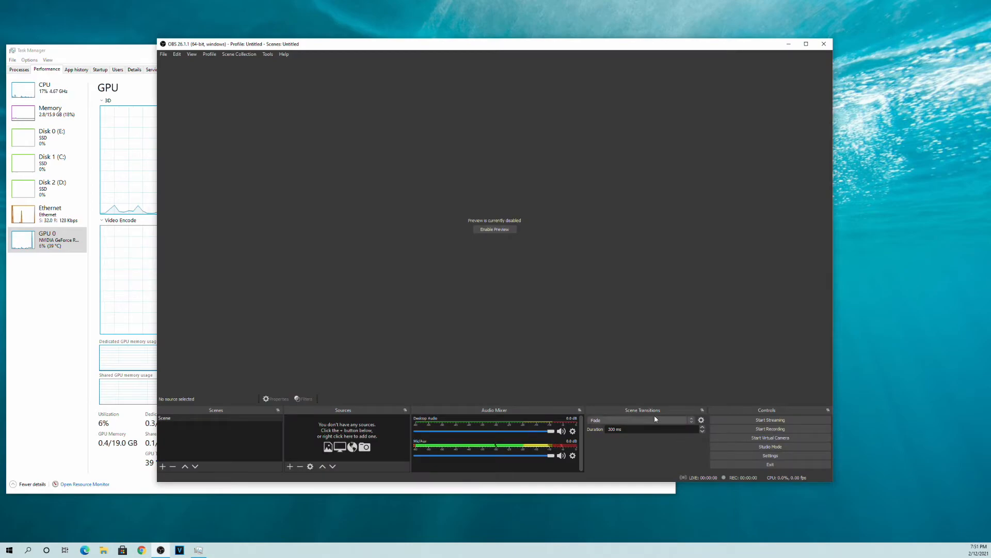
mouse_move(607, 415)
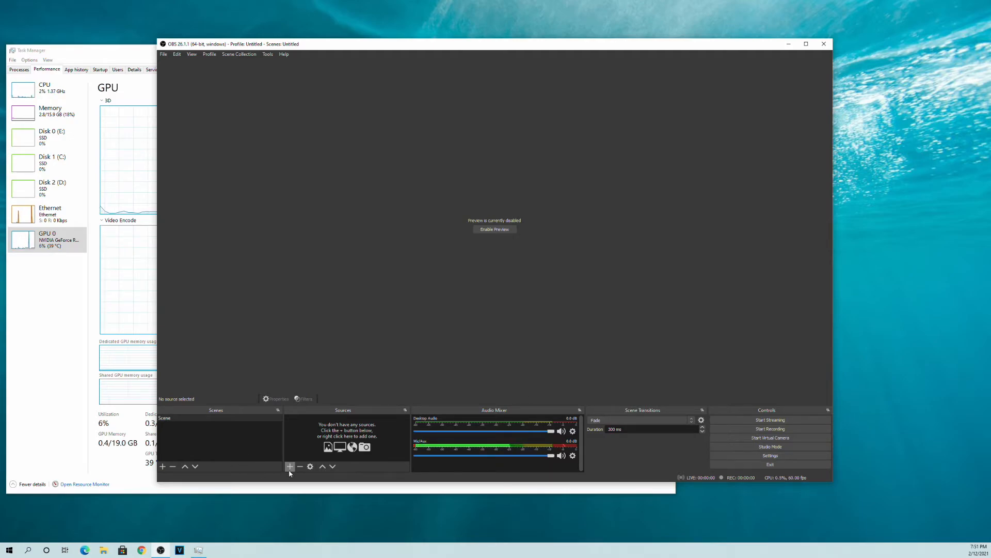
Add a new Game Capture source capturing any fullscreen application.
click(290, 466)
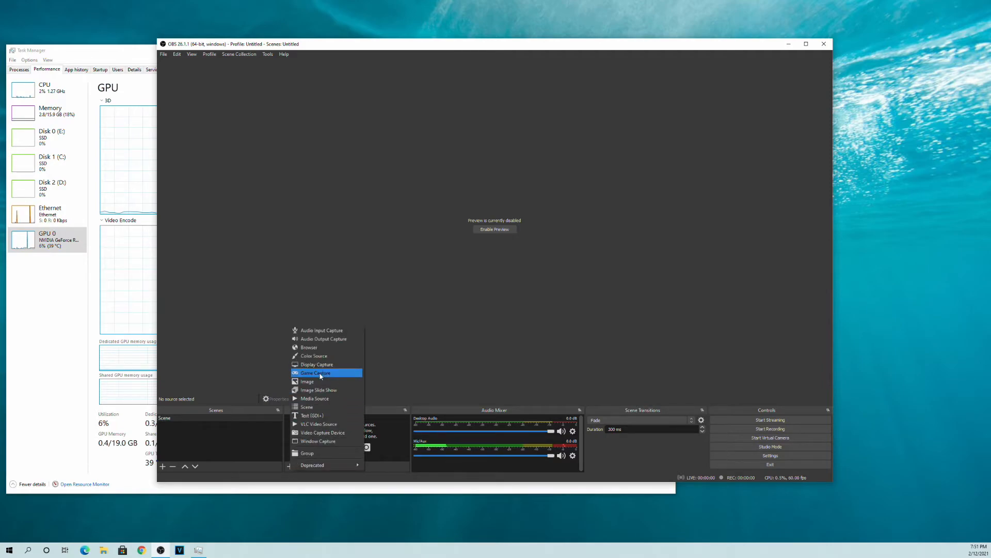
click(315, 372)
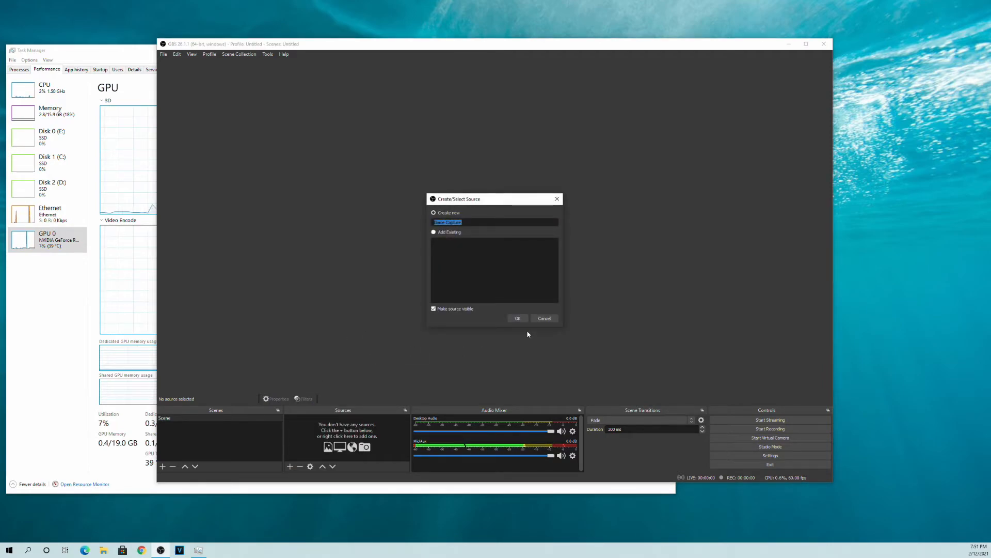
click(517, 318)
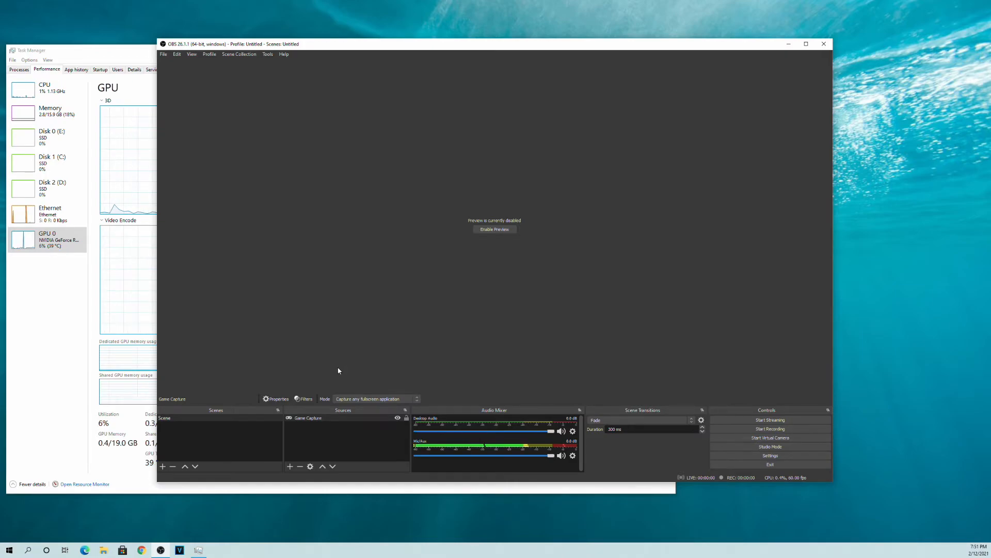
mouse_move(636, 375)
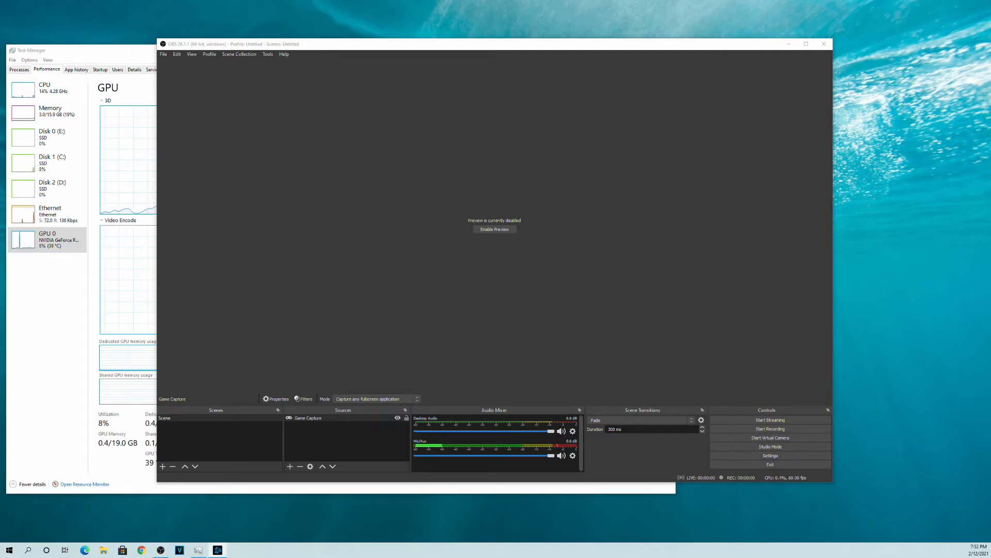
Enable the scene preview to show the Game Capture output.
click(493, 228)
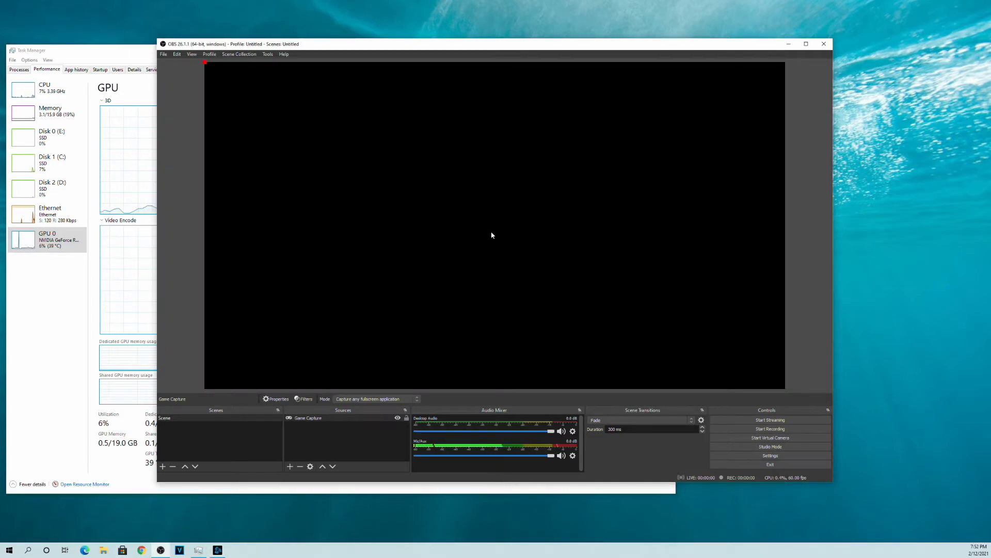
mouse_move(848, 255)
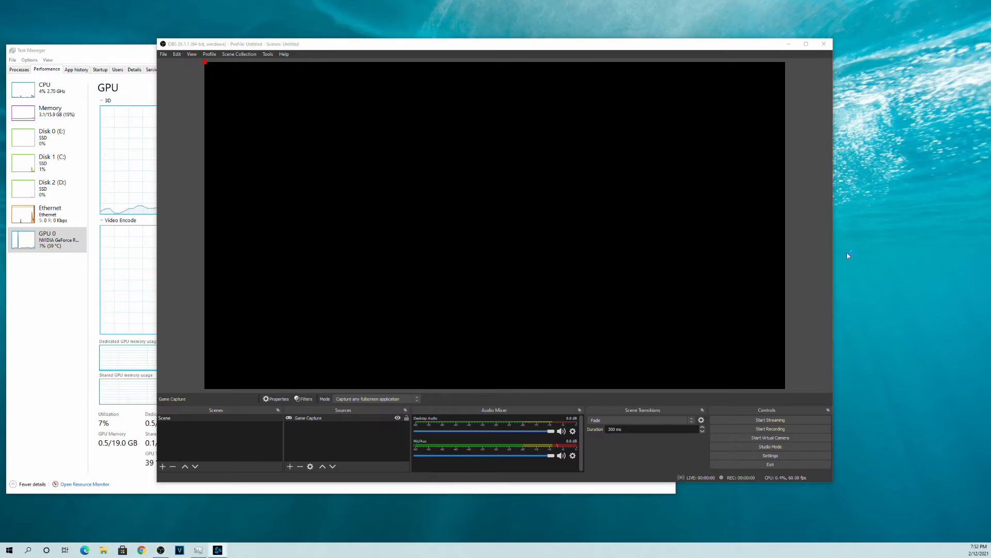
mouse_move(423, 247)
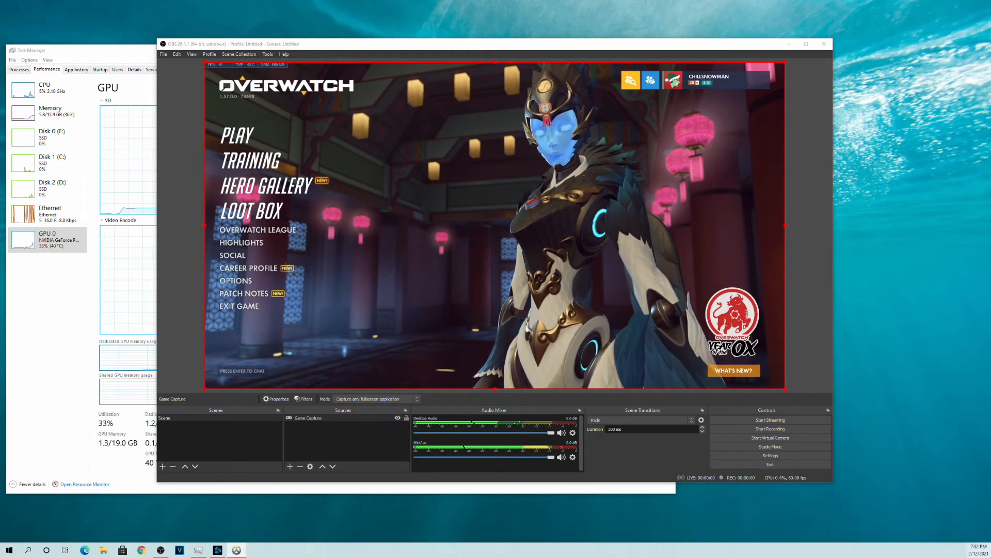
Disable the OBS preview during play, then re-enable it to show live Overwatch gameplay.
click(251, 160)
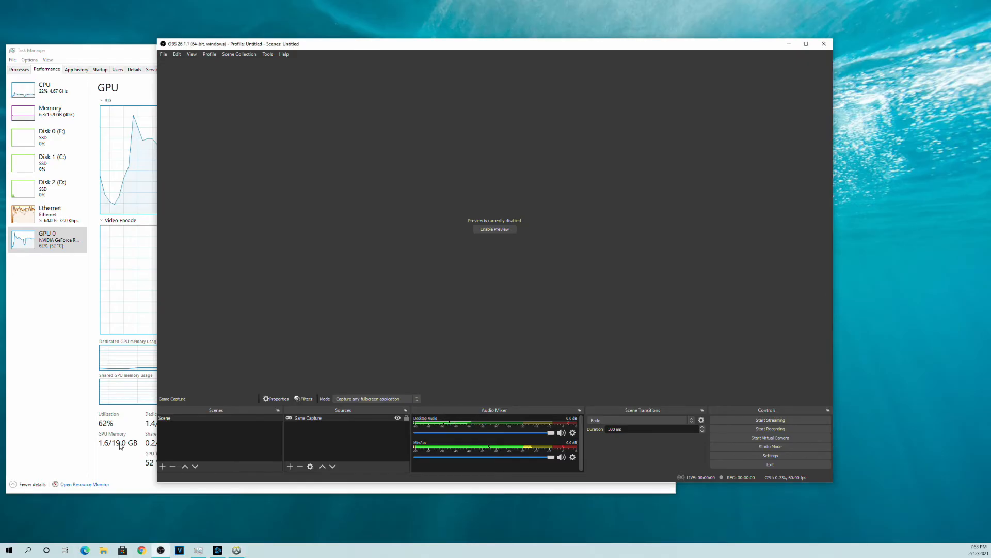
click(495, 228)
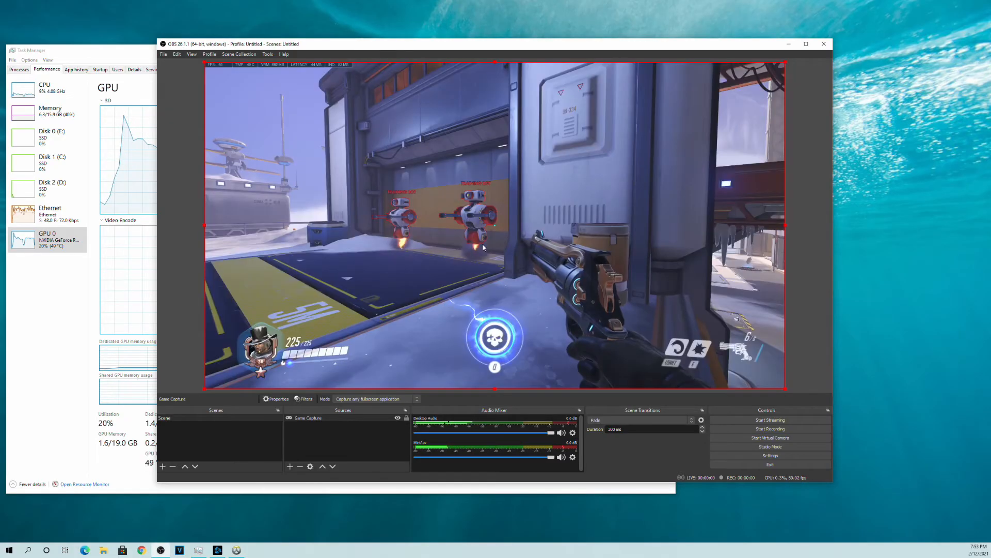